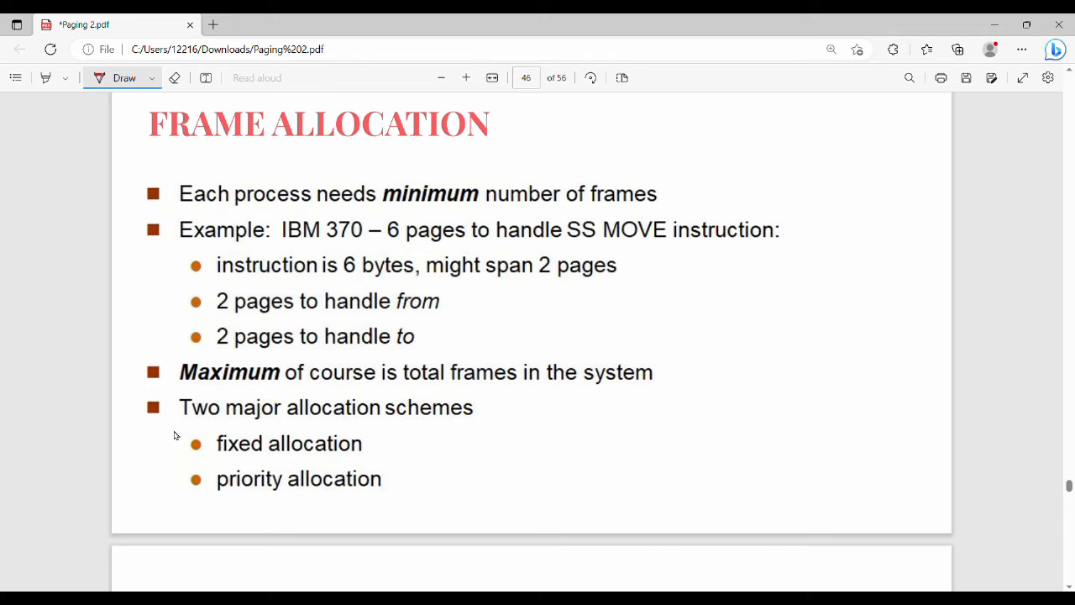
{"action": "mouse_move", "coordinate": [887, 302]}
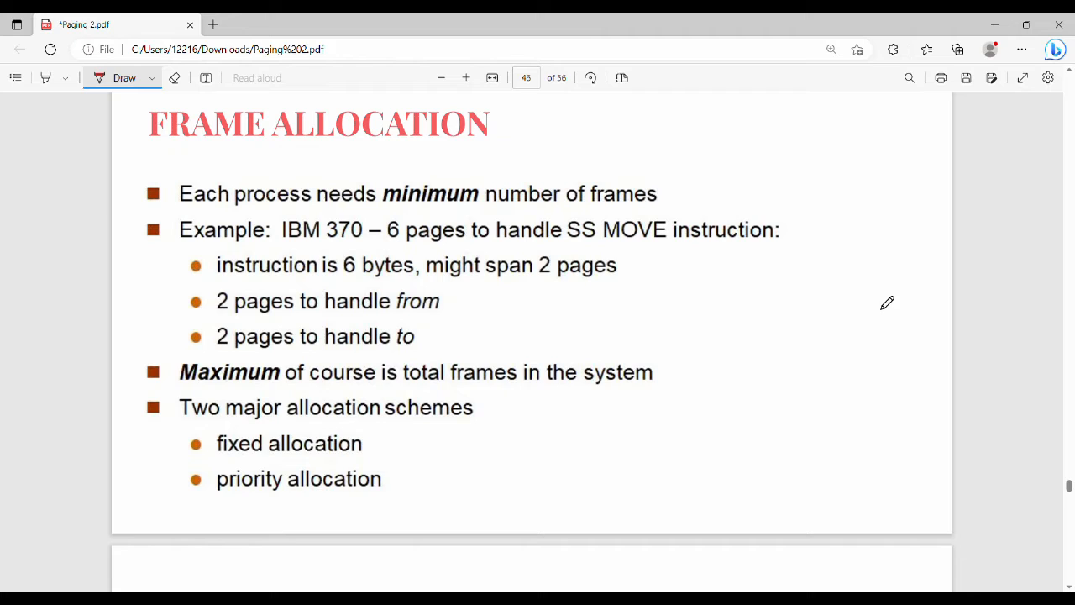
{"action": "mouse_move", "coordinate": [883, 301]}
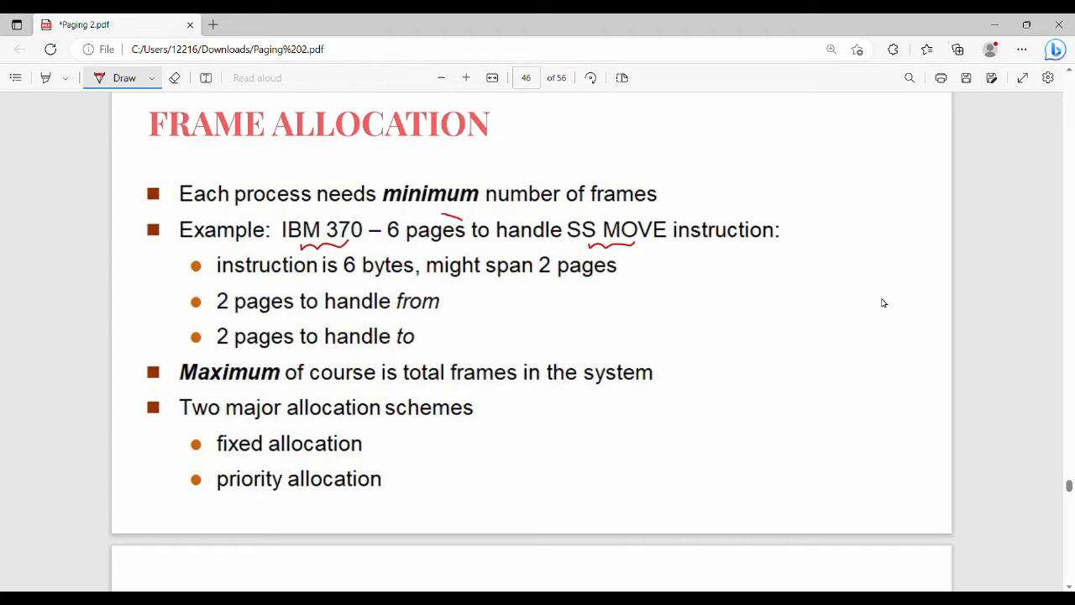
Draw a red squiggle under IBM 370, pages and SS MOVE on page 46
{"action": "left_click_drag", "start_coordinate": [391, 229], "coordinate": [466, 230]}
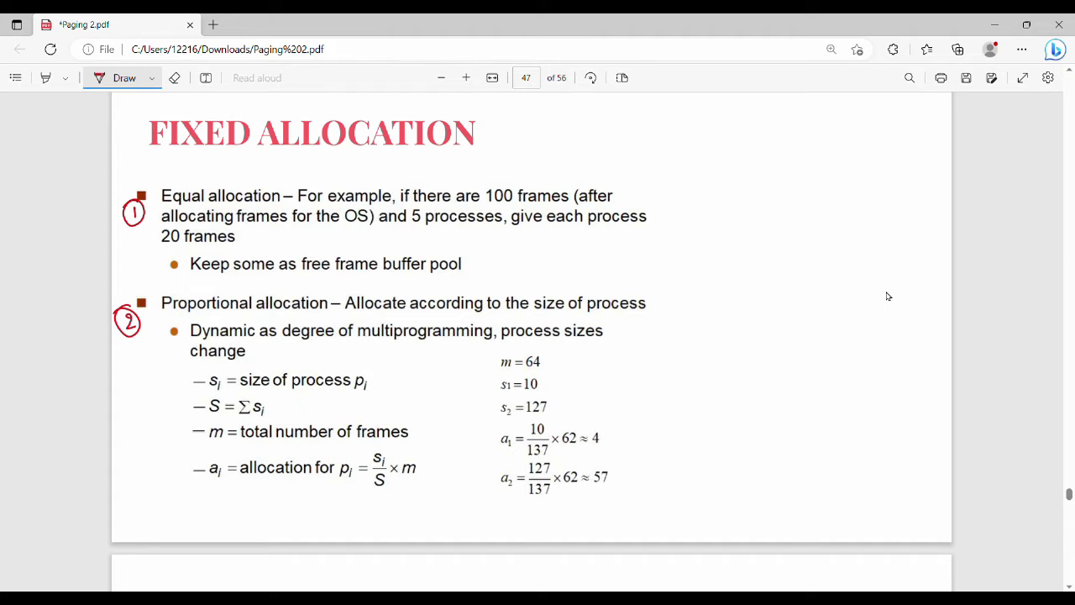
Circle the 100 frames figure and write margin notes P1→2 (5)✓ and P3→25
{"action": "left_click_drag", "start_coordinate": [483, 206], "coordinate": [513, 189]}
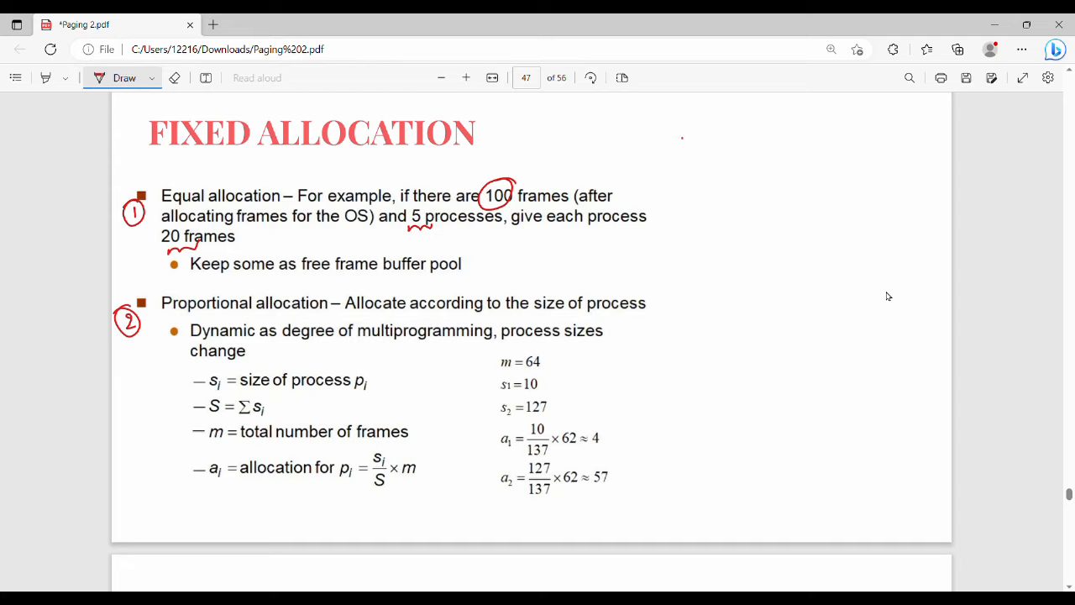
{"action": "left_click_drag", "start_coordinate": [681, 147], "coordinate": [710, 139]}
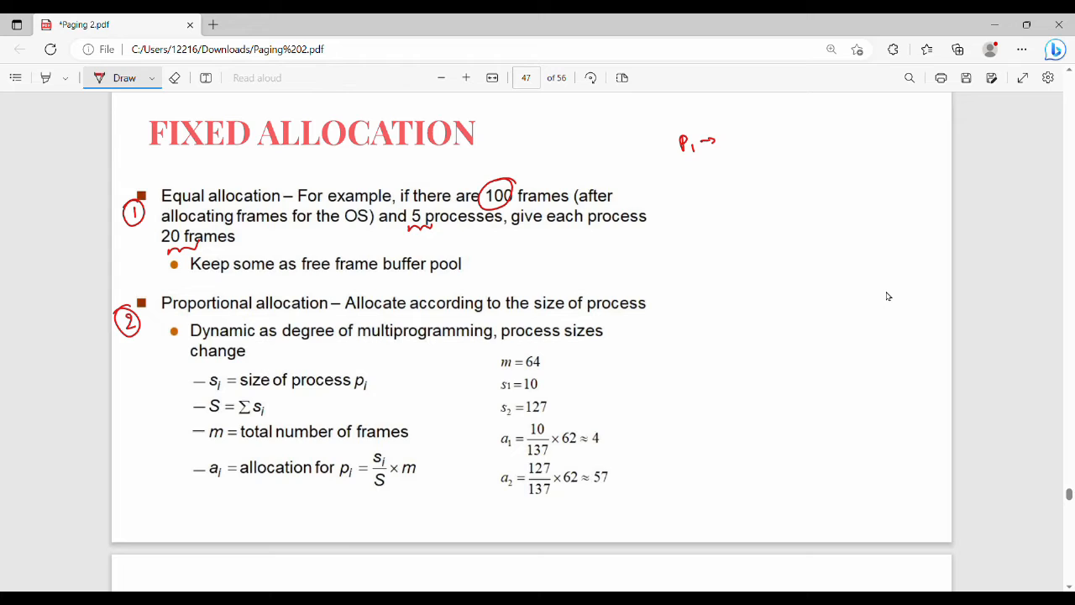
{"action": "left_click_drag", "start_coordinate": [714, 147], "coordinate": [735, 134]}
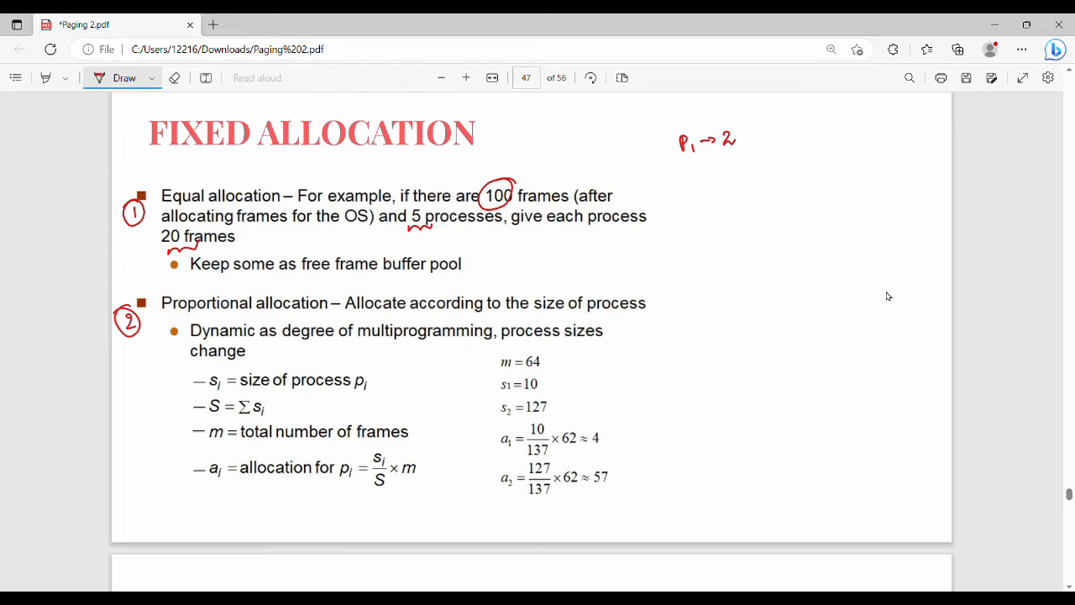
{"action": "left_click_drag", "start_coordinate": [756, 135], "coordinate": [803, 126]}
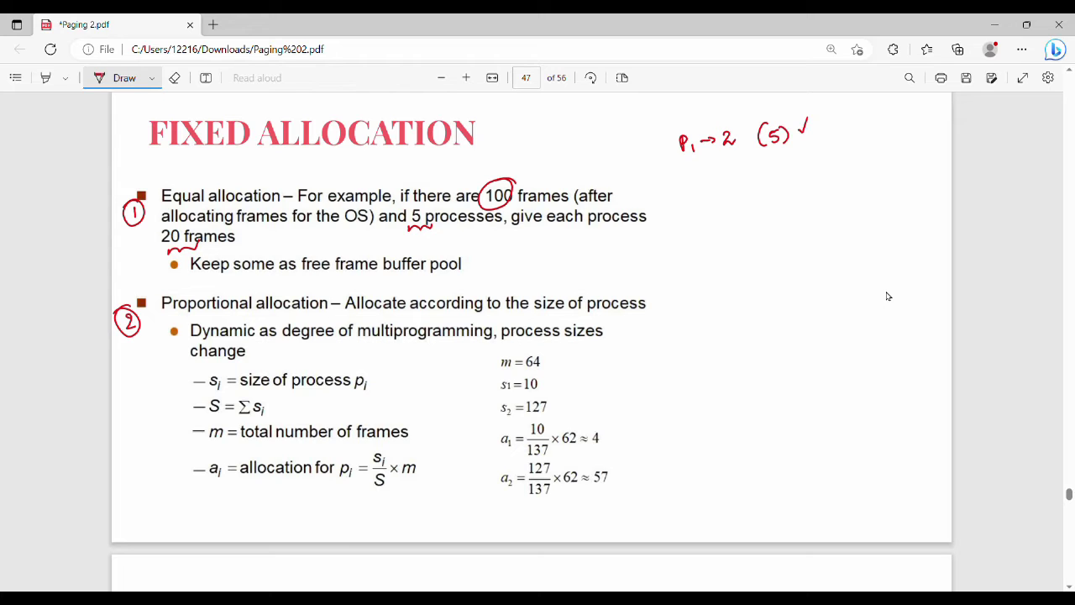
{"action": "left_click_drag", "start_coordinate": [693, 177], "coordinate": [710, 197]}
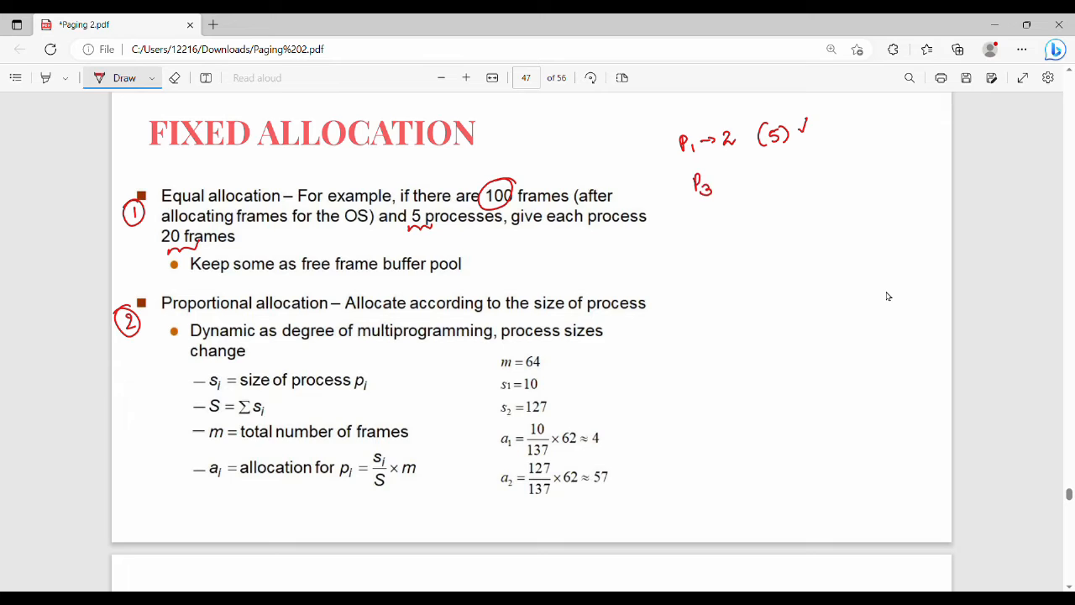
{"action": "left_click_drag", "start_coordinate": [714, 179], "coordinate": [756, 179]}
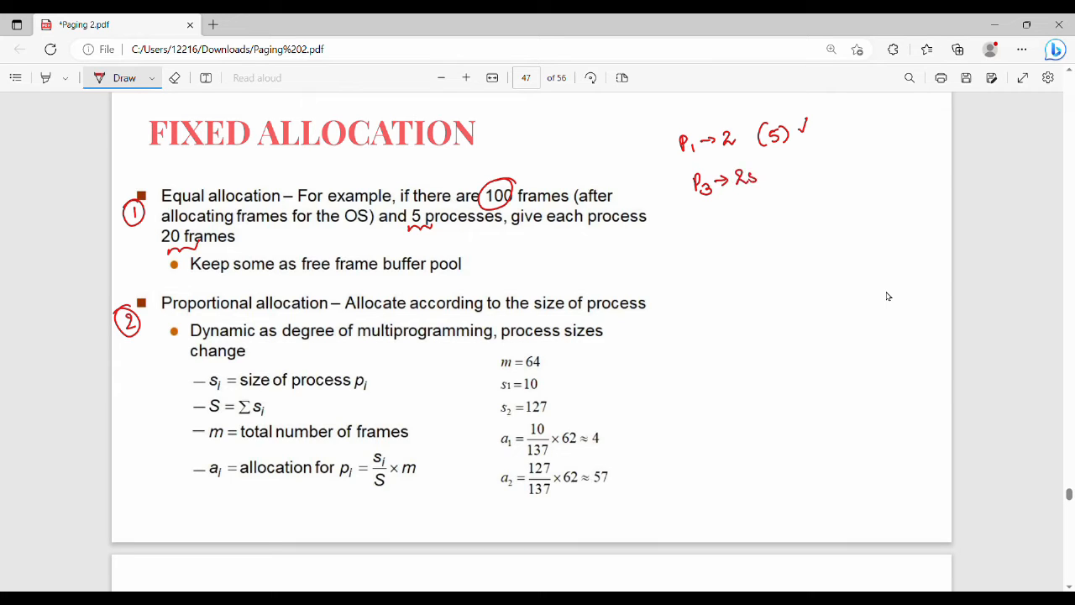
{"action": "left_click_drag", "start_coordinate": [733, 192], "coordinate": [756, 192]}
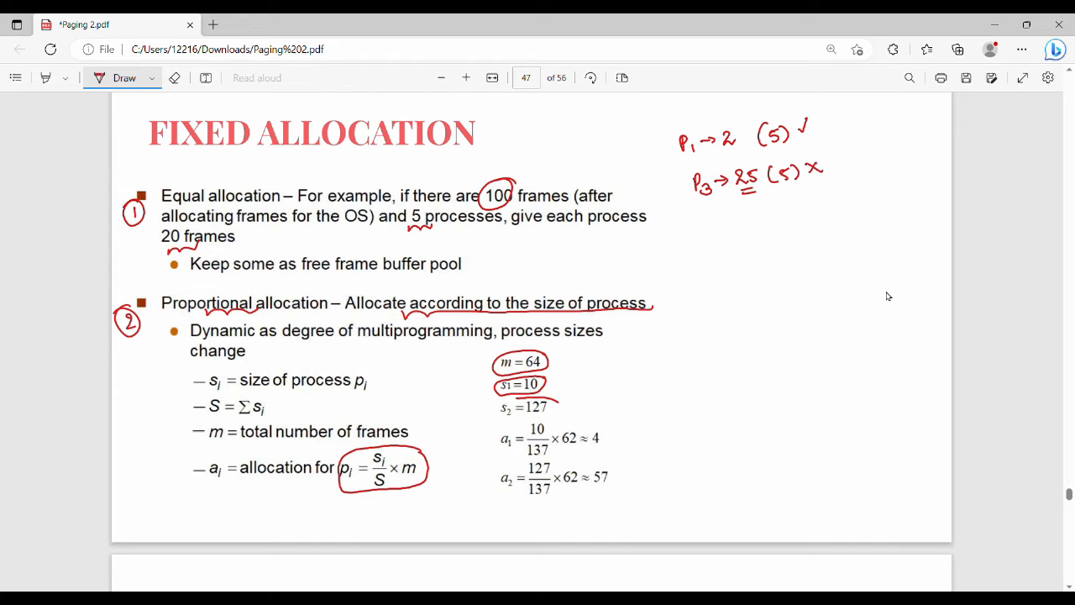
Circle s2 = 127 and a1, tick the 10, and bracket the sizes totalling 137
{"action": "left_click_drag", "start_coordinate": [500, 406], "coordinate": [555, 407]}
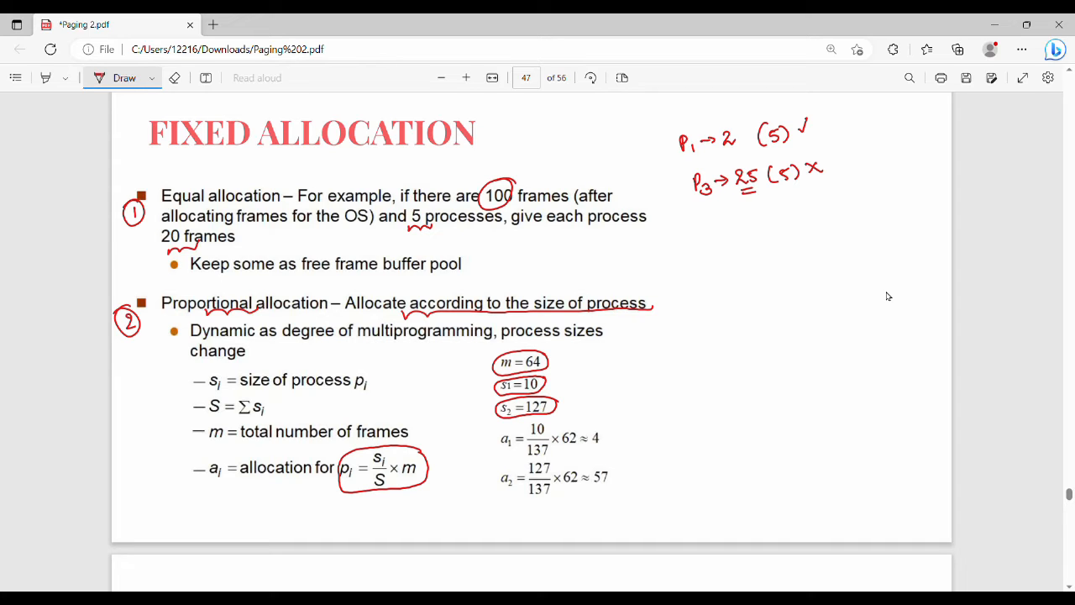
{"action": "left_click_drag", "start_coordinate": [500, 433], "coordinate": [517, 449]}
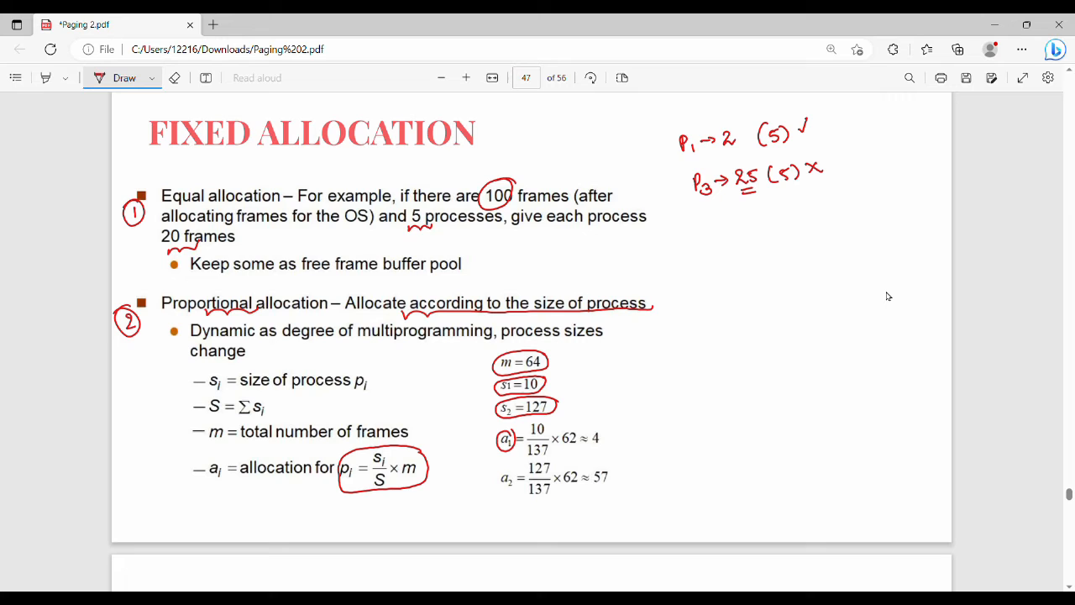
{"action": "left_click_drag", "start_coordinate": [545, 433], "coordinate": [555, 425]}
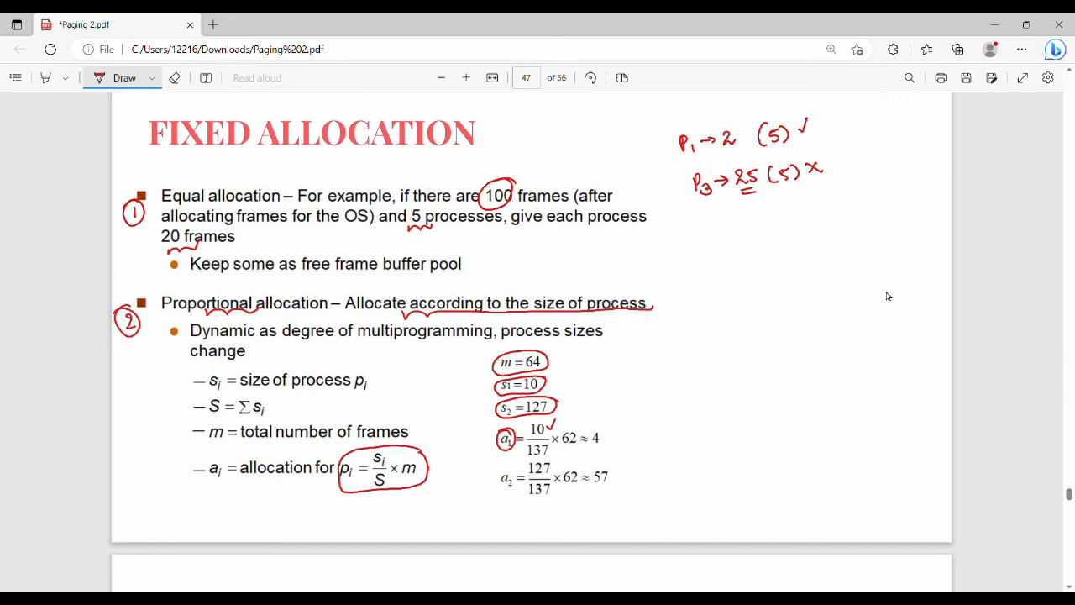
{"action": "left_click_drag", "start_coordinate": [554, 383], "coordinate": [554, 411]}
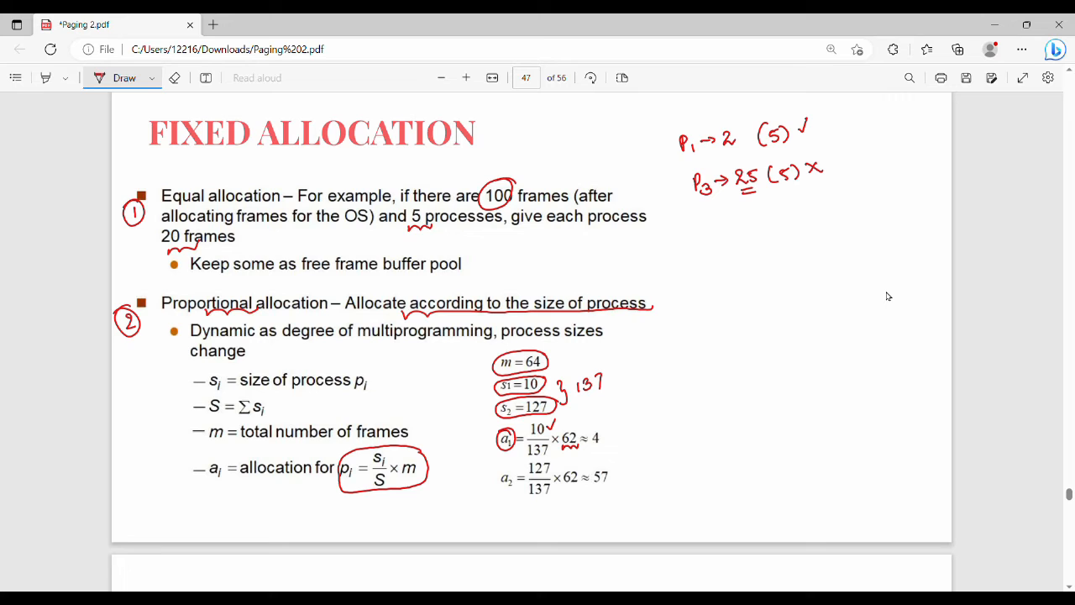
Tick results 4 and 57, then write P1→4, P2→57 with Size circled
{"action": "left_click_drag", "start_coordinate": [609, 420], "coordinate": [618, 437]}
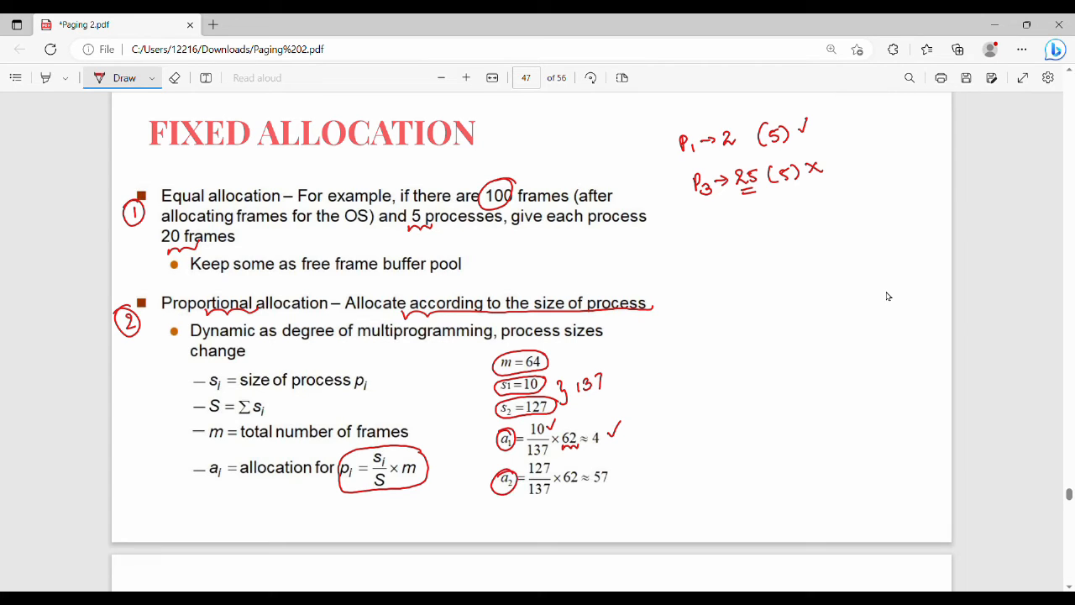
{"action": "left_click_drag", "start_coordinate": [521, 504], "coordinate": [550, 504]}
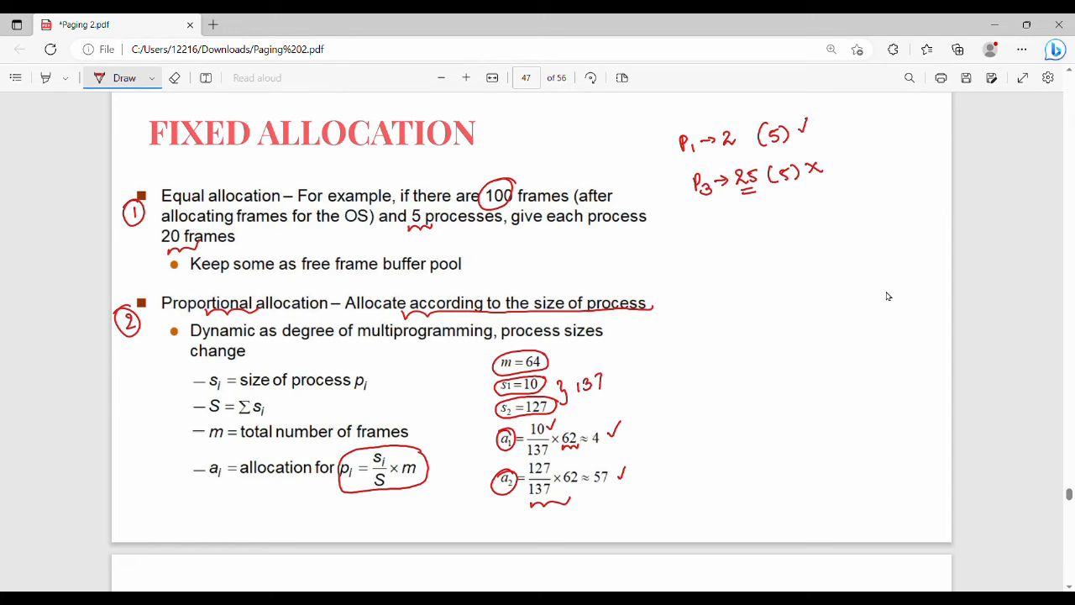
{"action": "left_click_drag", "start_coordinate": [659, 429], "coordinate": [701, 420]}
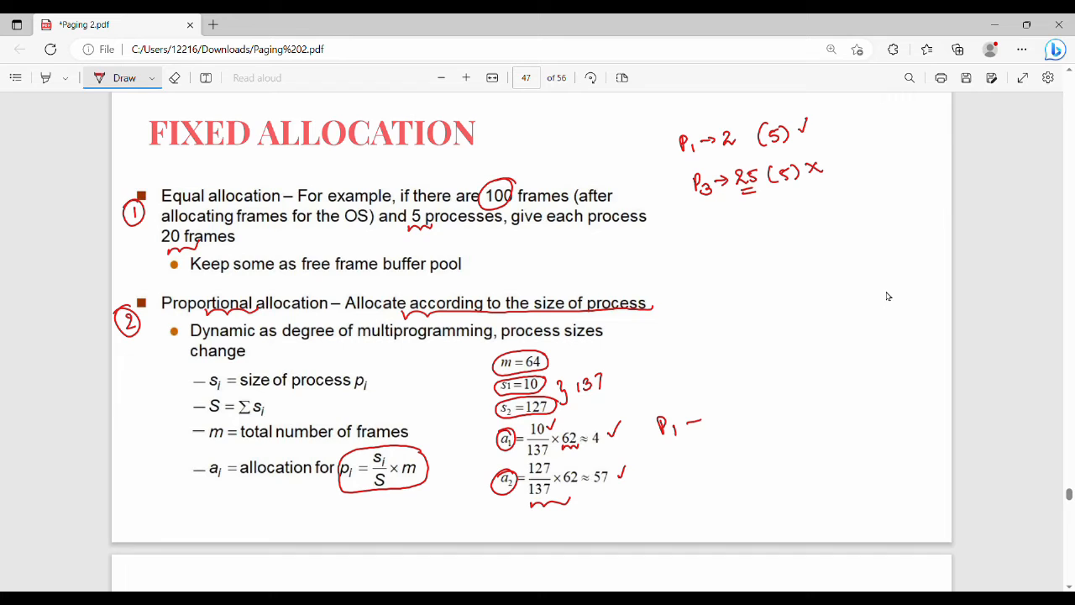
{"action": "left_click_drag", "start_coordinate": [681, 420], "coordinate": [726, 420]}
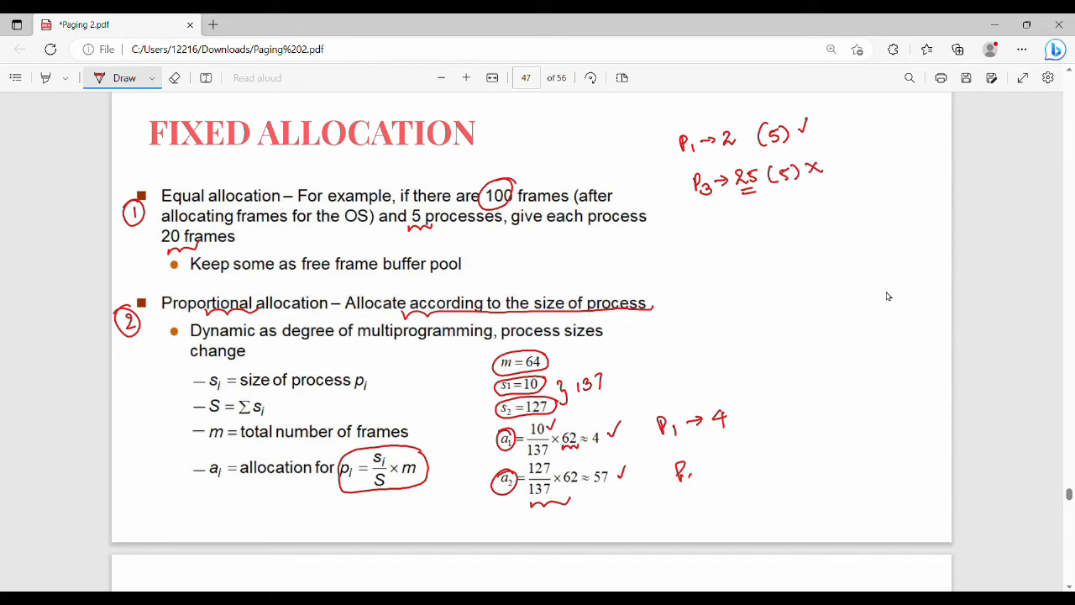
{"action": "left_click_drag", "start_coordinate": [684, 469], "coordinate": [752, 468]}
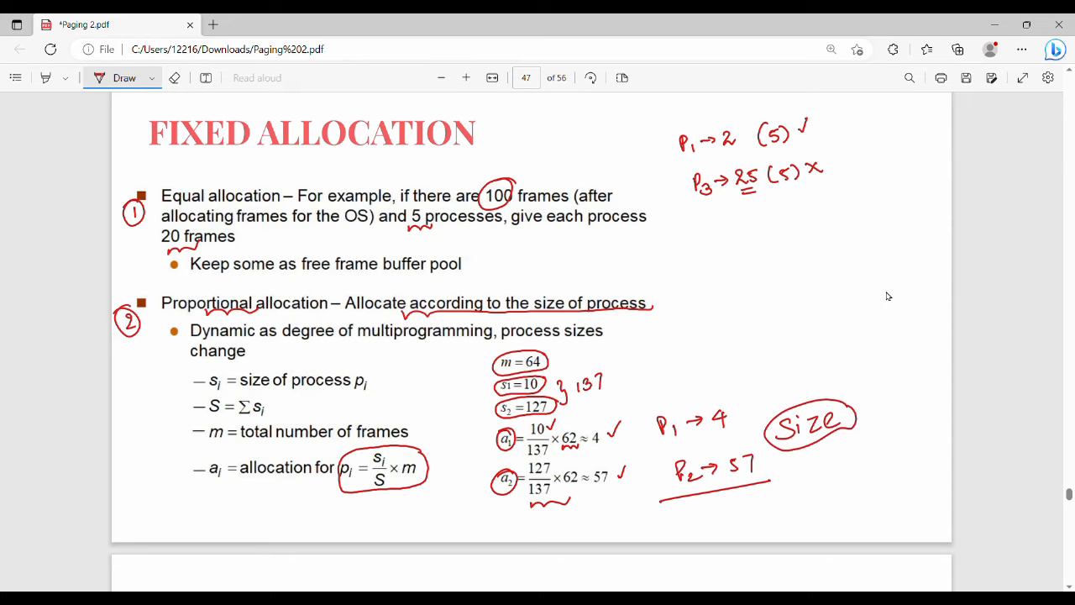
On page 48, squiggle under the PRIORITY ALLOCATION heading, 'allocation' and 'size'
{"action": "scroll", "scroll_direction": "down", "scroll_amount": 3}
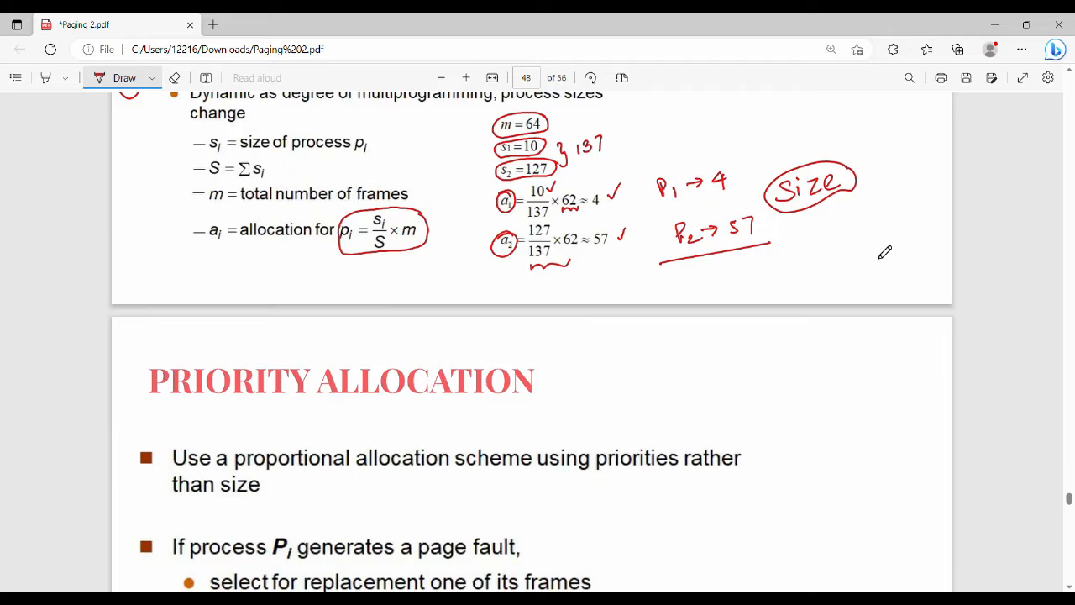
{"action": "scroll", "scroll_direction": "down", "scroll_amount": 3}
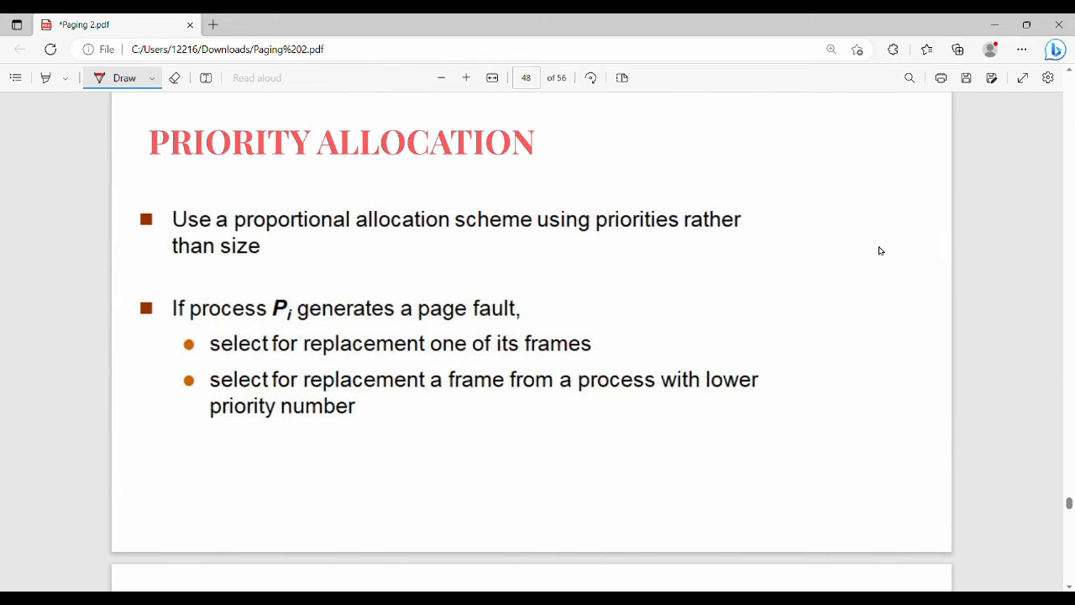
{"action": "left_click_drag", "start_coordinate": [252, 180], "coordinate": [343, 172]}
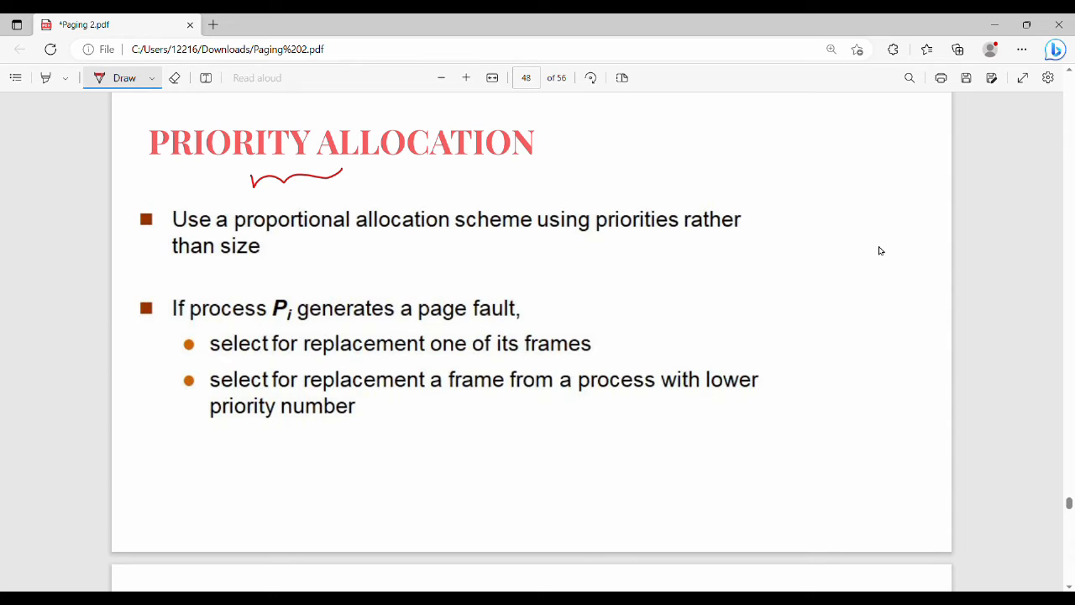
{"action": "left_click_drag", "start_coordinate": [323, 237], "coordinate": [390, 237]}
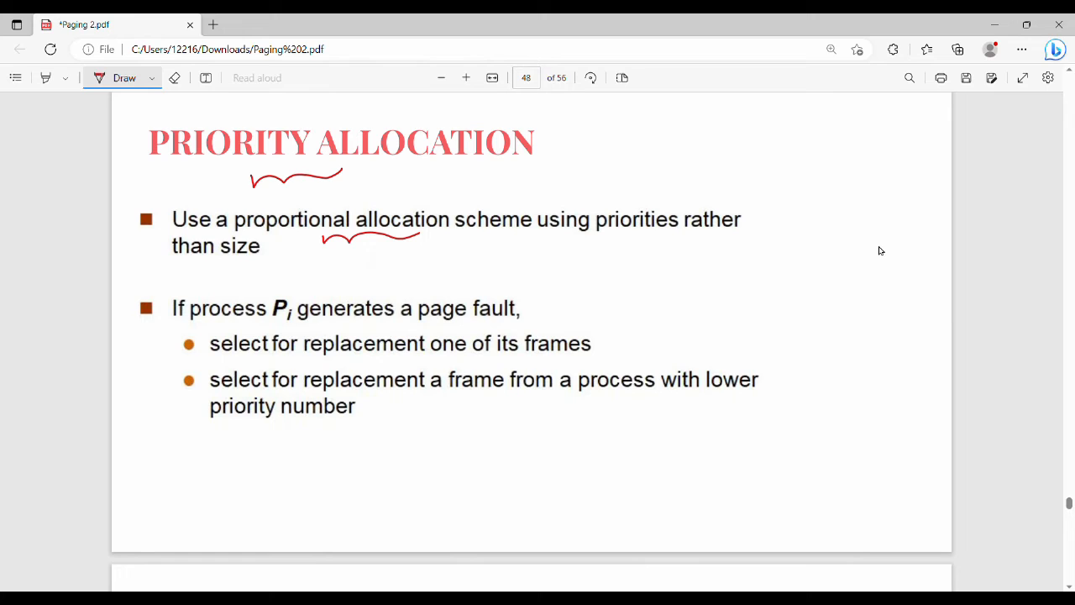
{"action": "left_click_drag", "start_coordinate": [243, 265], "coordinate": [269, 262]}
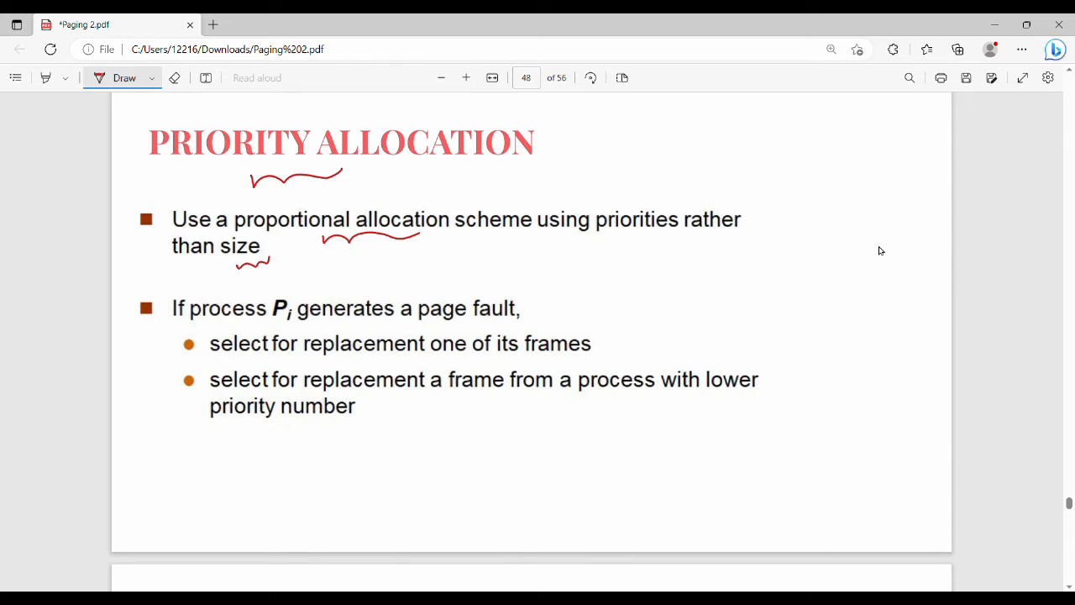
{"action": "mouse_move", "coordinate": [928, 258]}
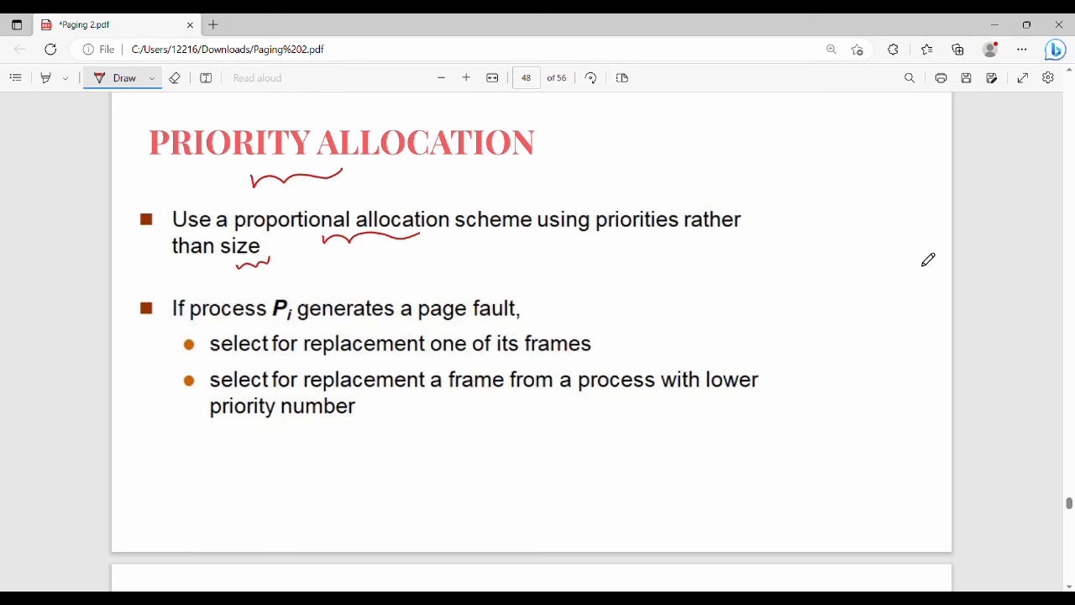
Sketch P0, P1, P2 with frame counts 3, 2 and 5 in the margin
{"action": "scroll", "scroll_direction": "down", "scroll_amount": 3}
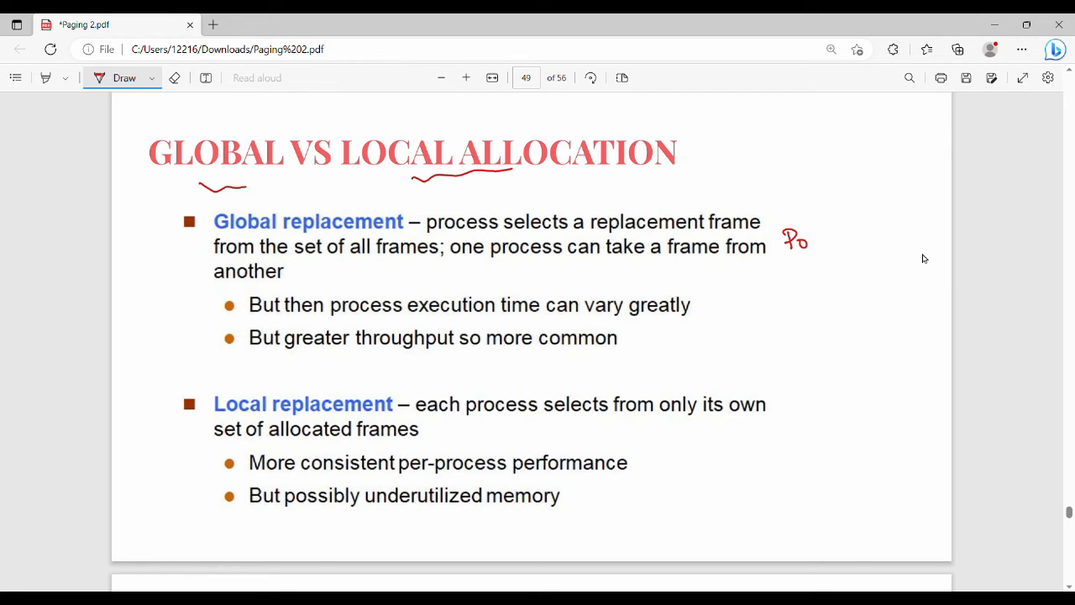
{"action": "left_click_drag", "start_coordinate": [832, 231], "coordinate": [907, 244]}
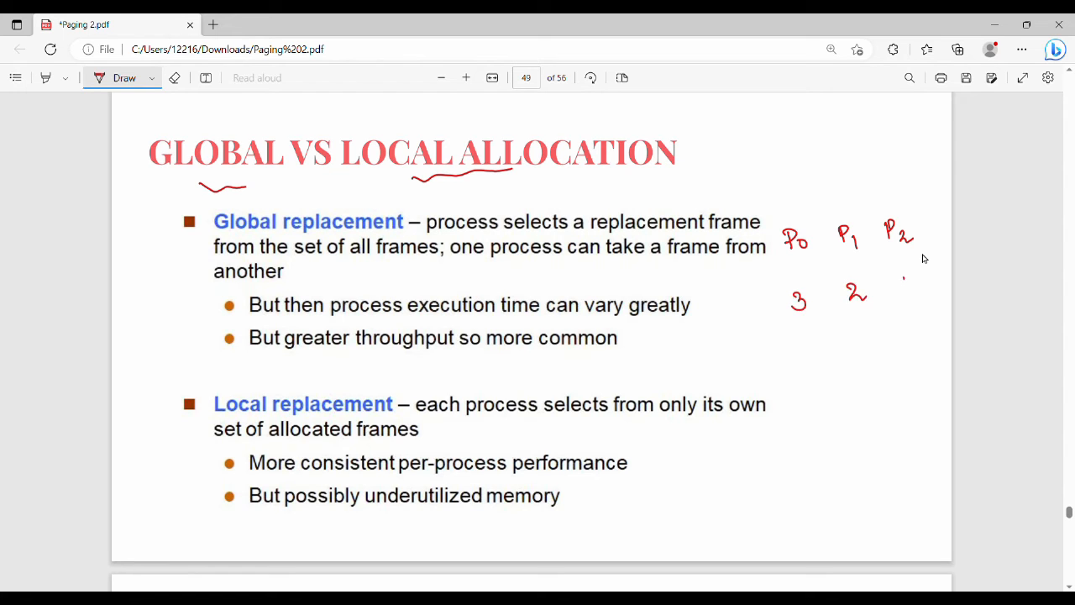
{"action": "left_click_drag", "start_coordinate": [911, 273], "coordinate": [898, 299]}
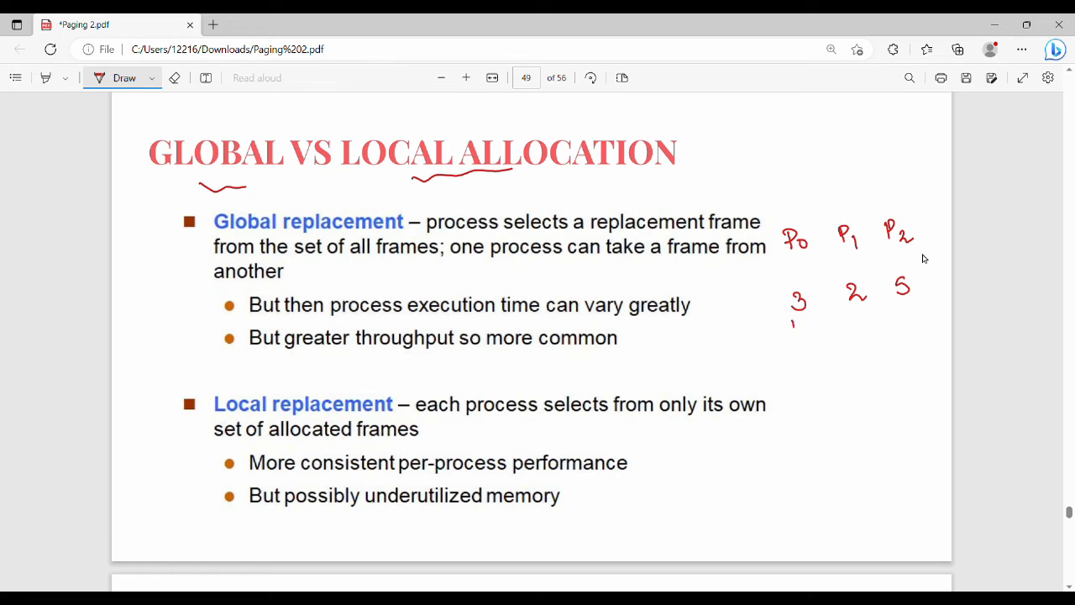
{"action": "left_click_drag", "start_coordinate": [792, 318], "coordinate": [819, 321]}
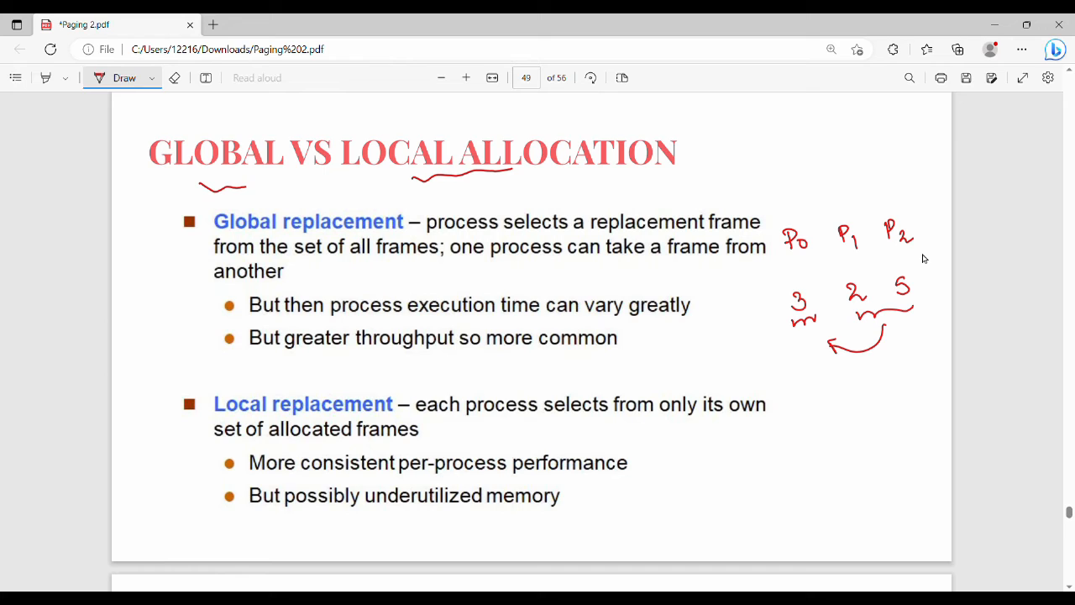
{"action": "mouse_move", "coordinate": [924, 263]}
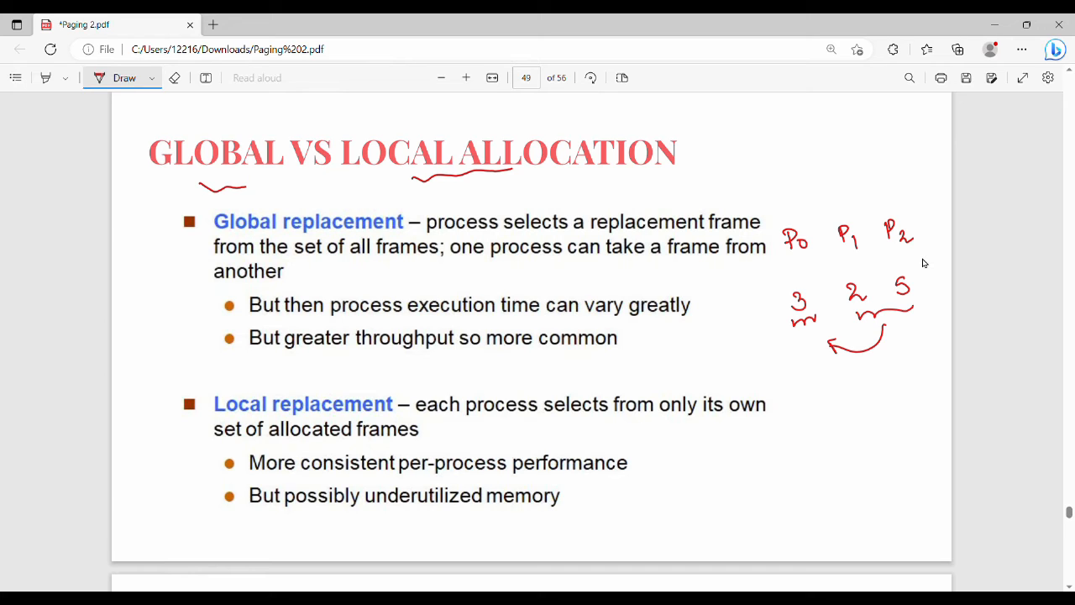
Underline 'all frames' and write a circled 10 and a circled 3
{"action": "left_click_drag", "start_coordinate": [336, 268], "coordinate": [411, 267]}
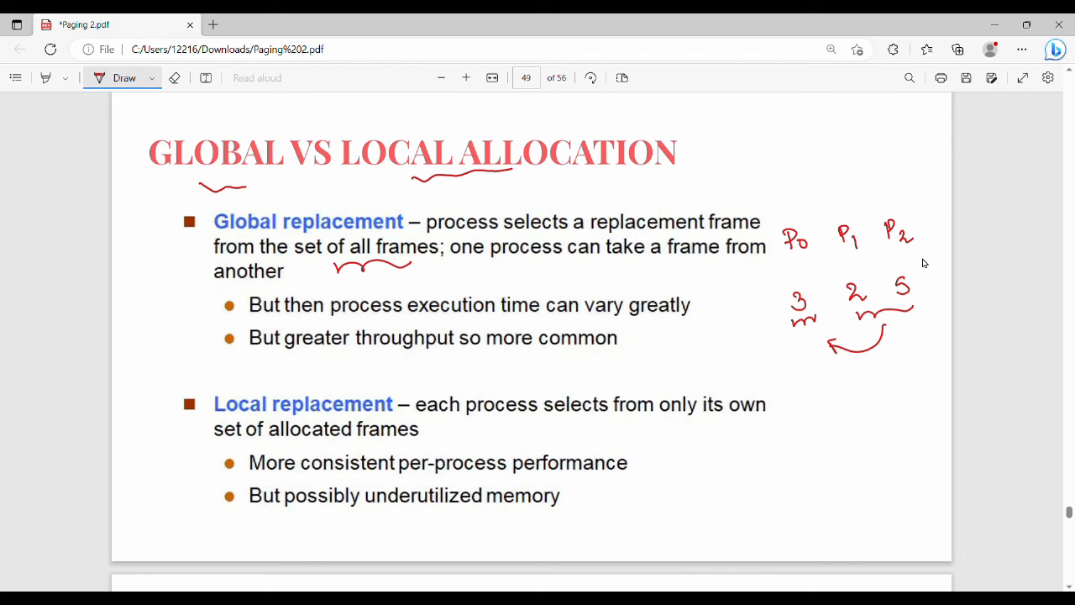
{"action": "left_click_drag", "start_coordinate": [534, 282], "coordinate": [554, 264]}
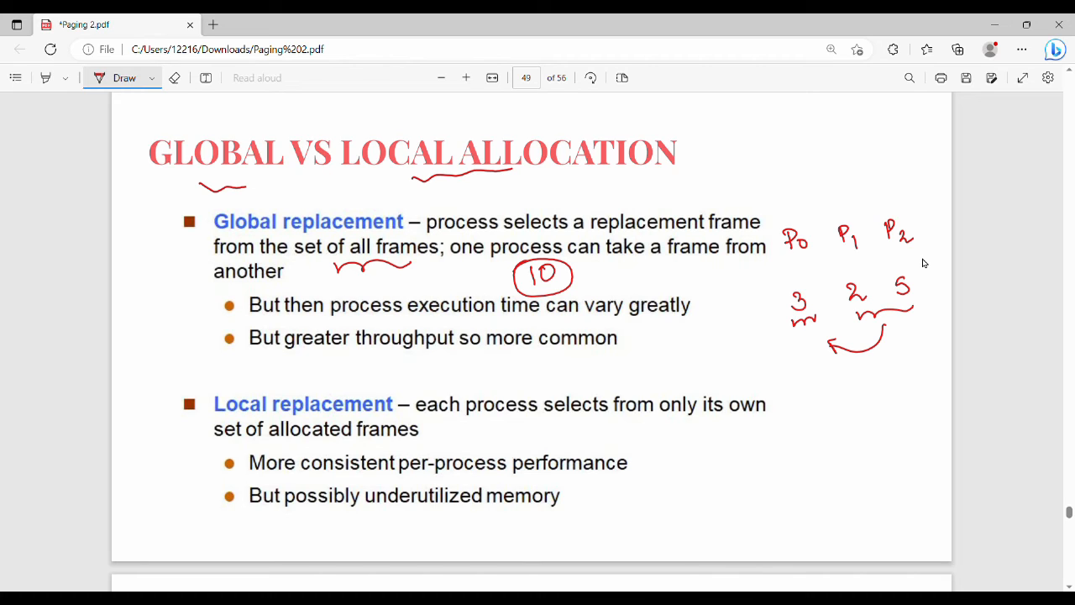
{"action": "left_click_drag", "start_coordinate": [491, 420], "coordinate": [500, 435]}
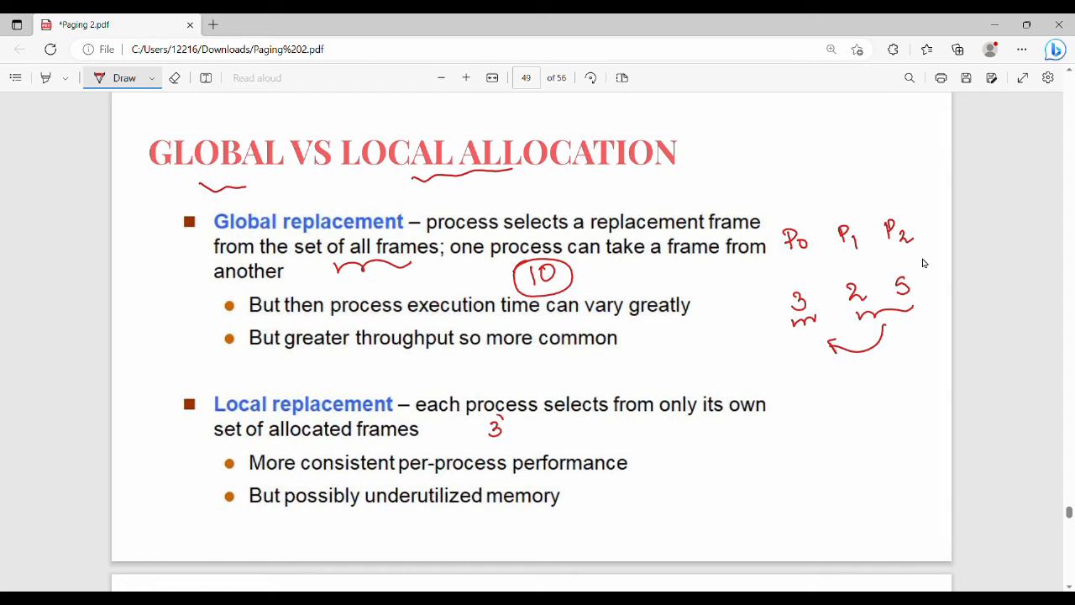
{"action": "left_click_drag", "start_coordinate": [487, 420], "coordinate": [504, 437]}
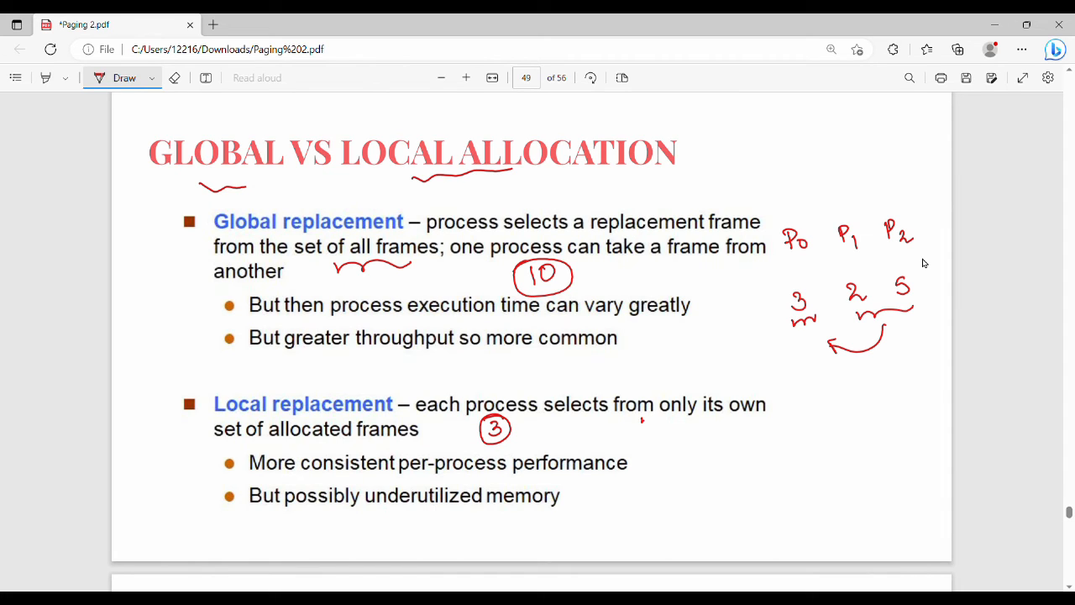
Underline 'only its', 'consistent' and 'underutilized memory'
{"action": "left_click_drag", "start_coordinate": [617, 415], "coordinate": [730, 416]}
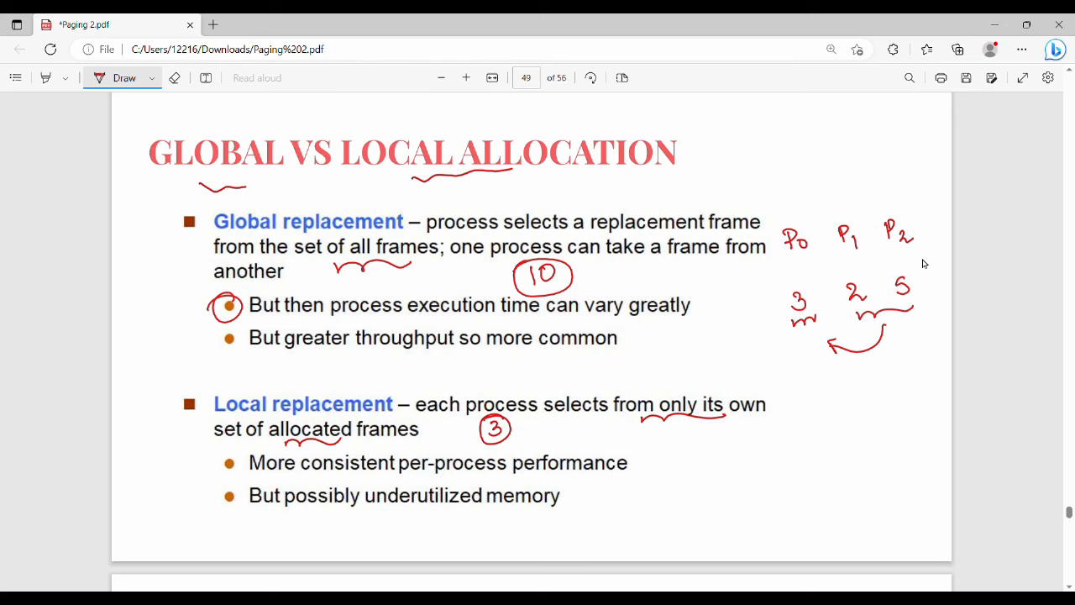
{"action": "left_click_drag", "start_coordinate": [336, 478], "coordinate": [365, 479]}
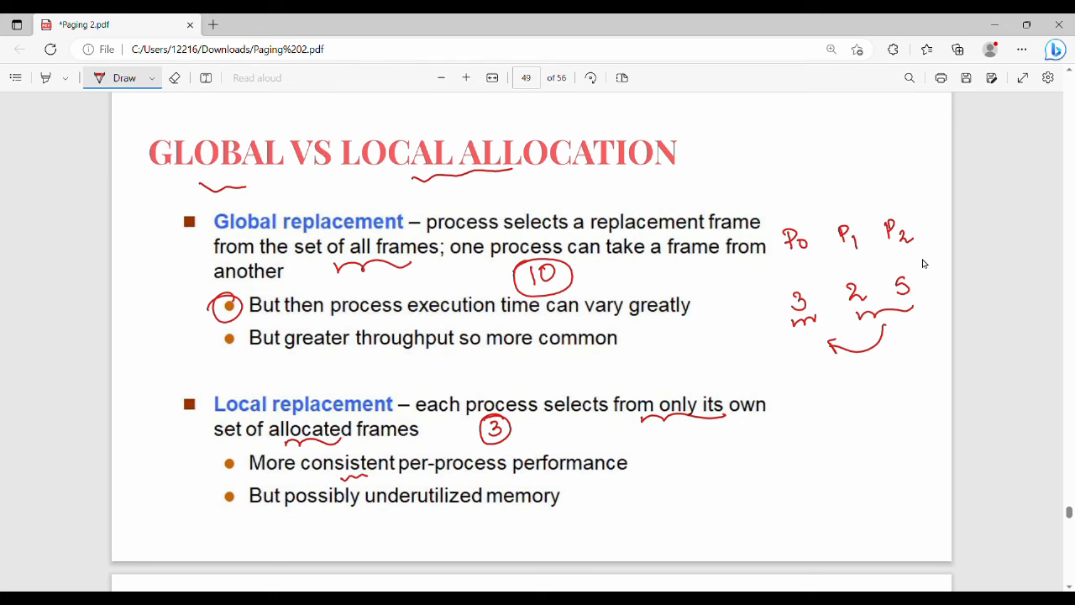
{"action": "left_click_drag", "start_coordinate": [415, 513], "coordinate": [521, 512]}
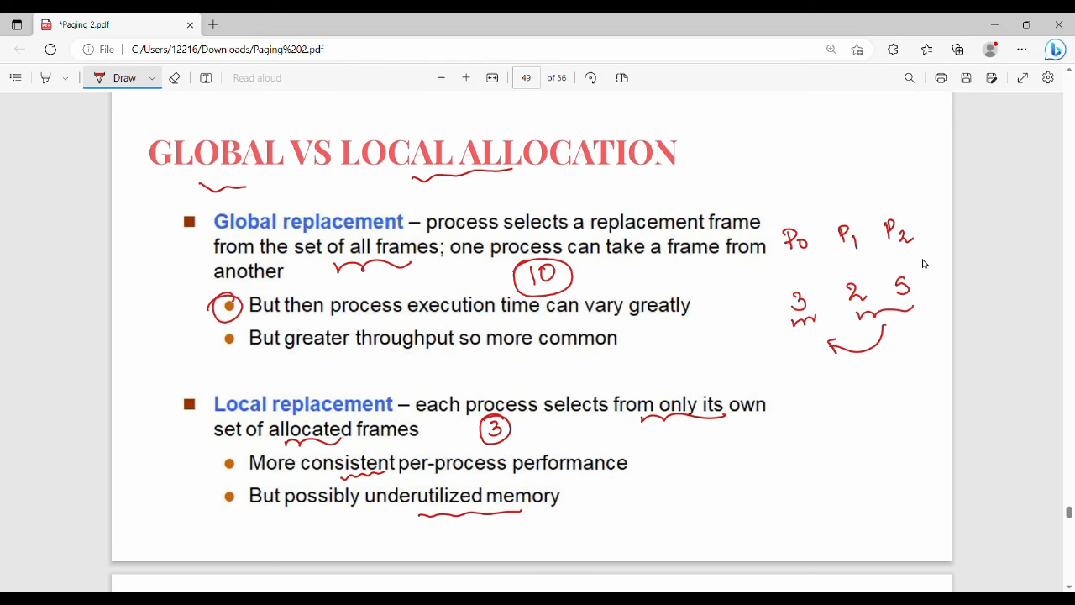
{"action": "mouse_move", "coordinate": [844, 313]}
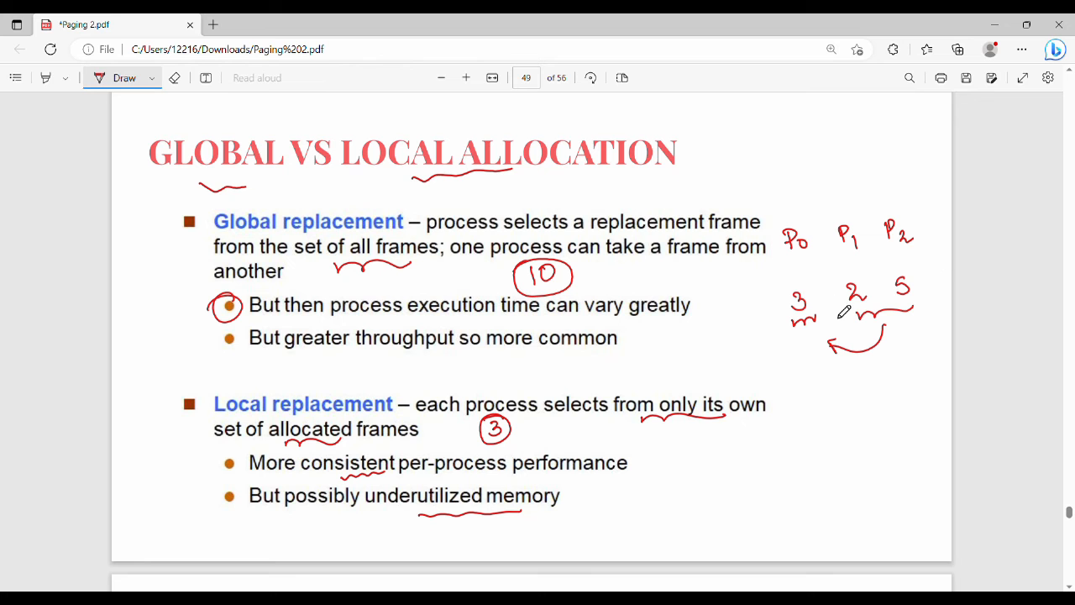
On page 50, write Motherboards below the CPU note and underline it
{"action": "scroll", "scroll_direction": "down", "scroll_amount": 3}
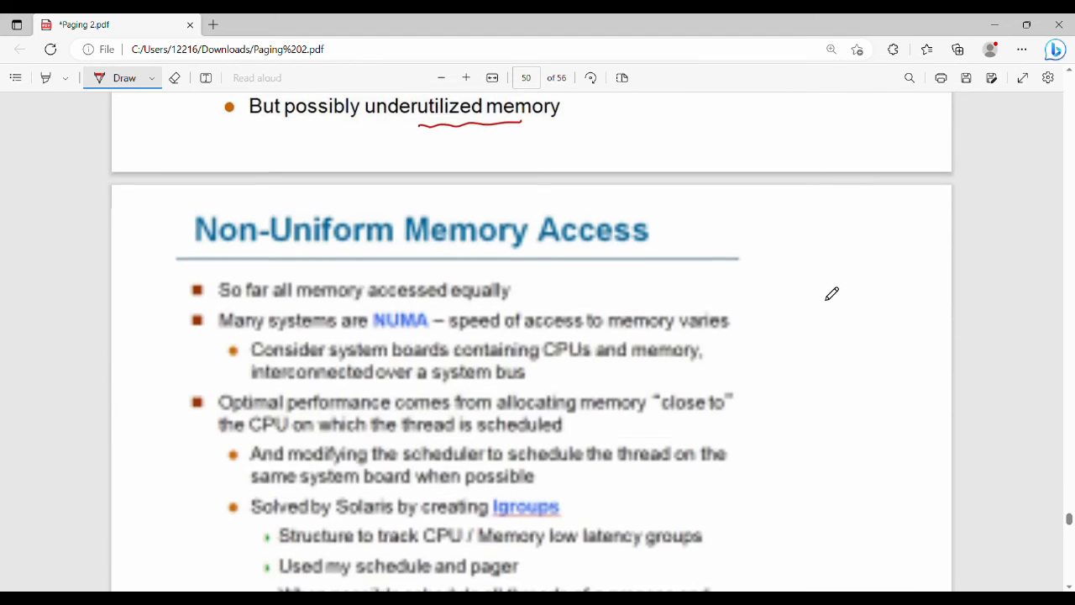
{"action": "scroll", "scroll_direction": "down", "scroll_amount": 3}
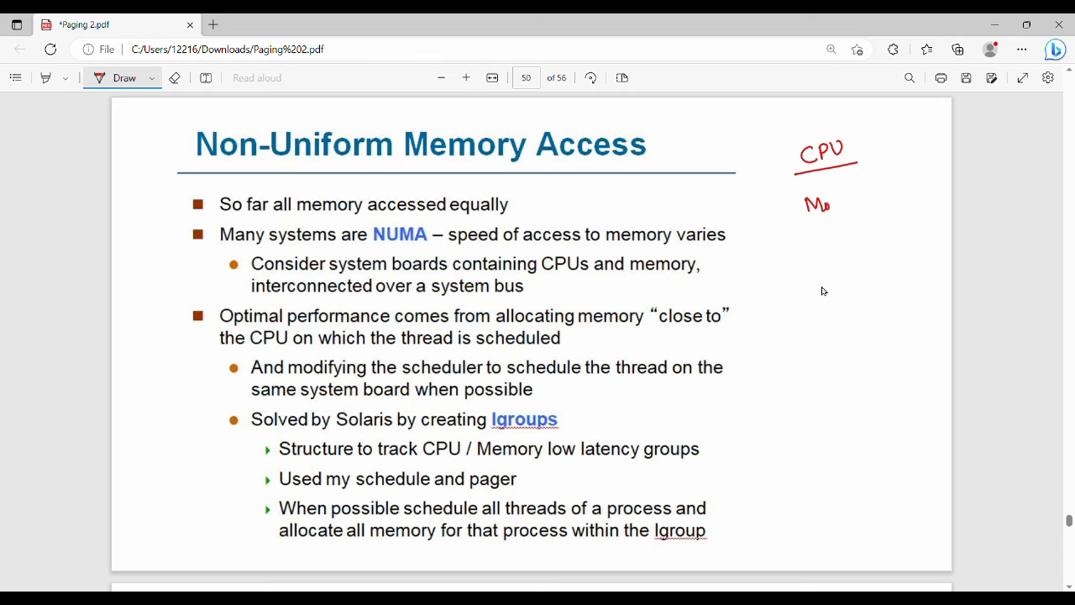
{"action": "left_click_drag", "start_coordinate": [819, 203], "coordinate": [886, 203]}
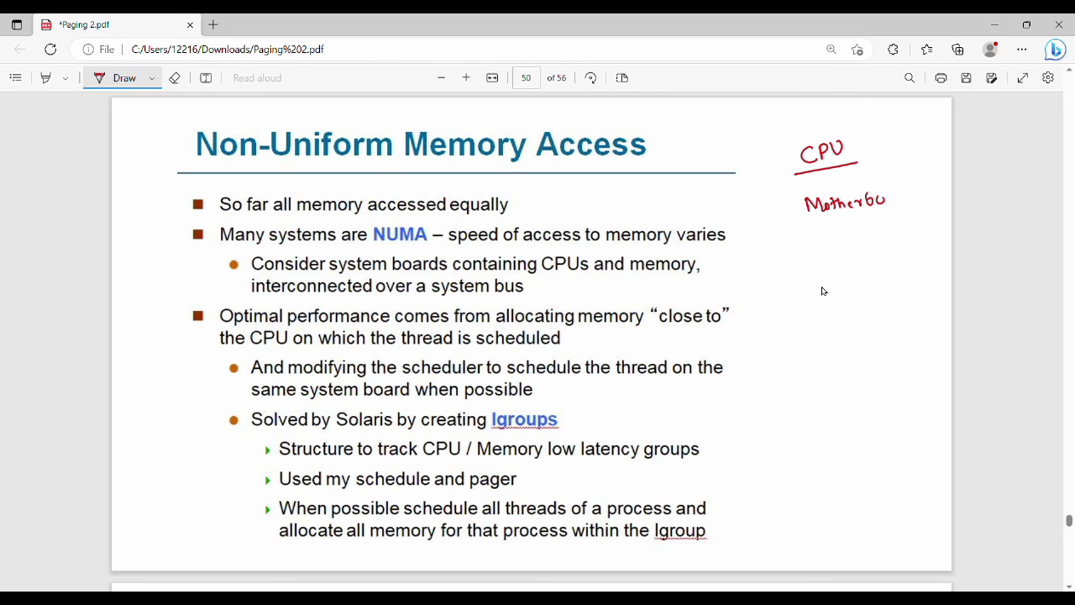
{"action": "left_click_drag", "start_coordinate": [886, 201], "coordinate": [924, 201]}
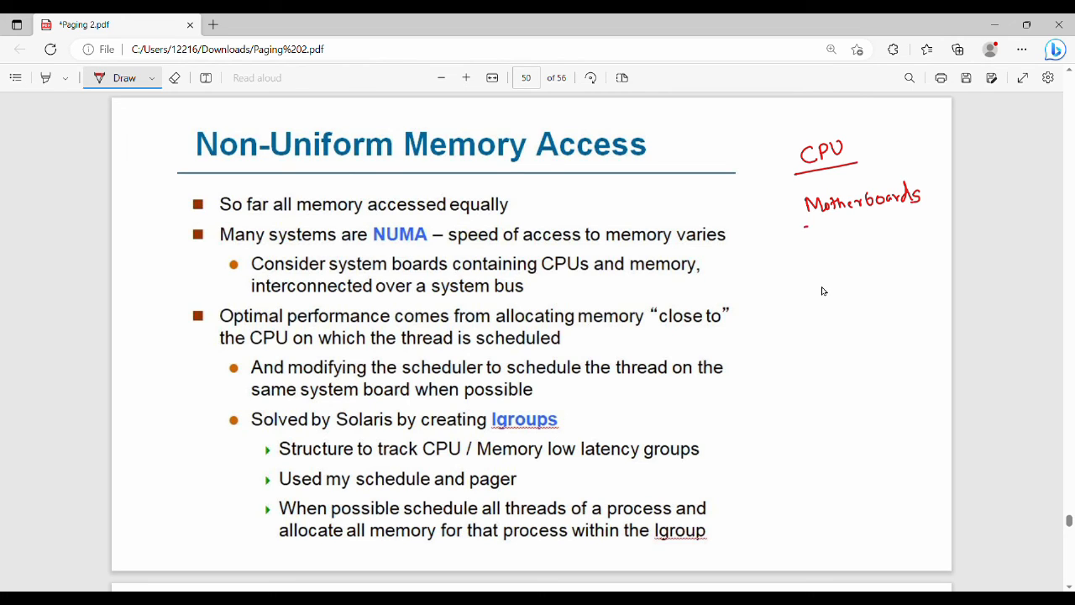
{"action": "left_click_drag", "start_coordinate": [803, 227], "coordinate": [920, 214]}
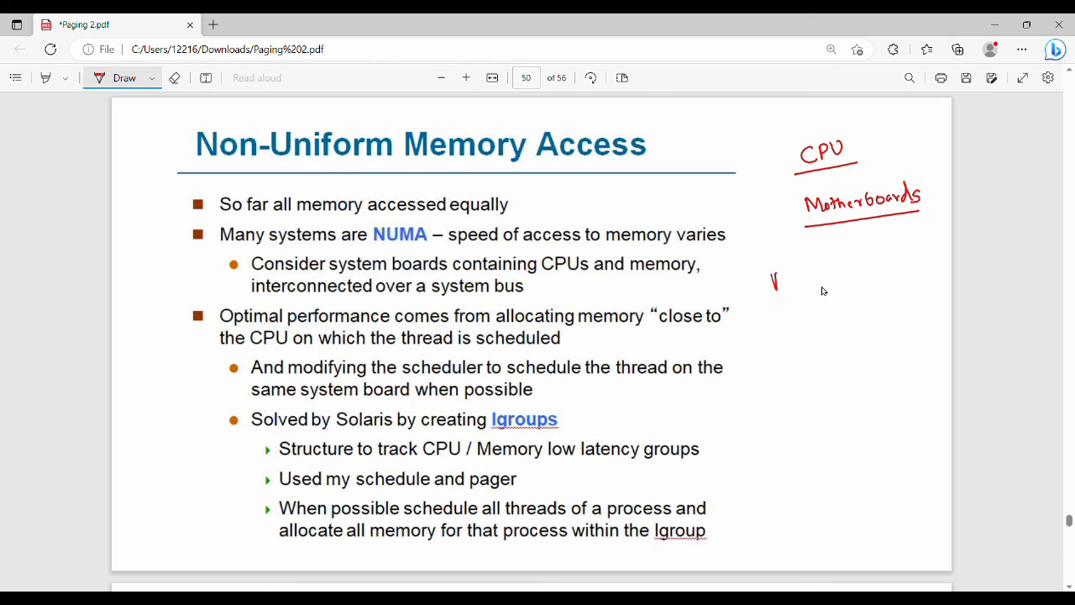
Draw a Process diagram with arrows to M1, M2 and M3, underlining the process label
{"action": "left_click_drag", "start_coordinate": [769, 290], "coordinate": [807, 277]}
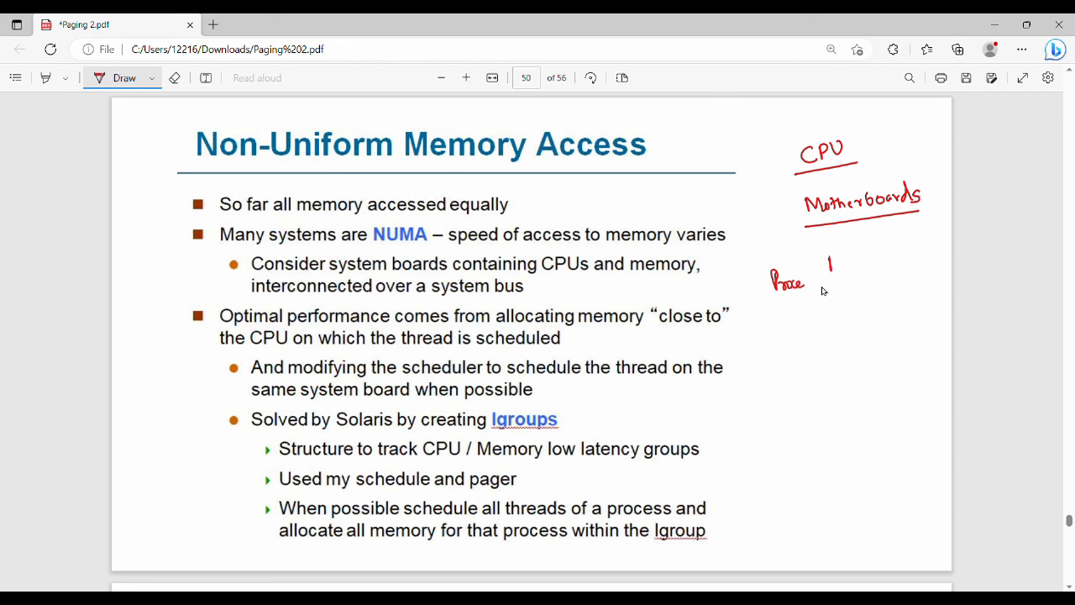
{"action": "left_click_drag", "start_coordinate": [828, 256], "coordinate": [861, 319]}
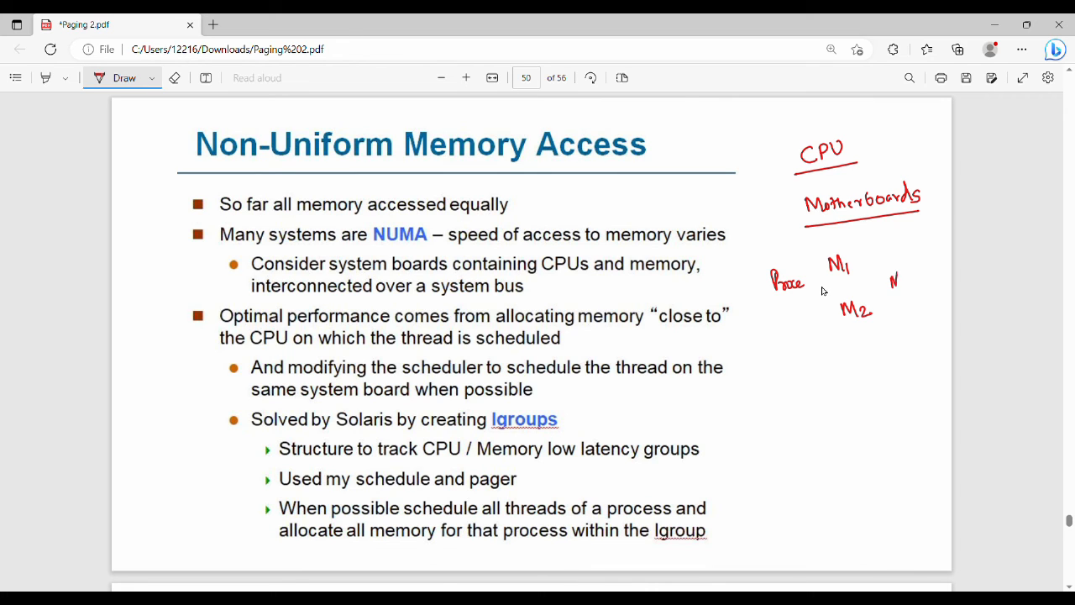
{"action": "left_click_drag", "start_coordinate": [891, 277], "coordinate": [915, 290]}
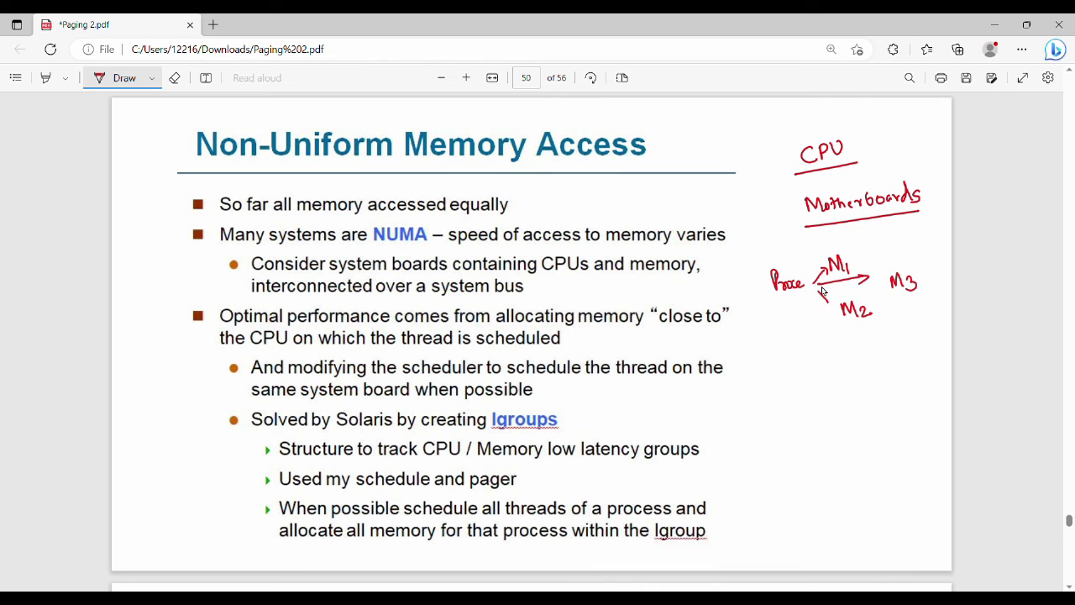
{"action": "left_click_drag", "start_coordinate": [811, 289], "coordinate": [840, 315]}
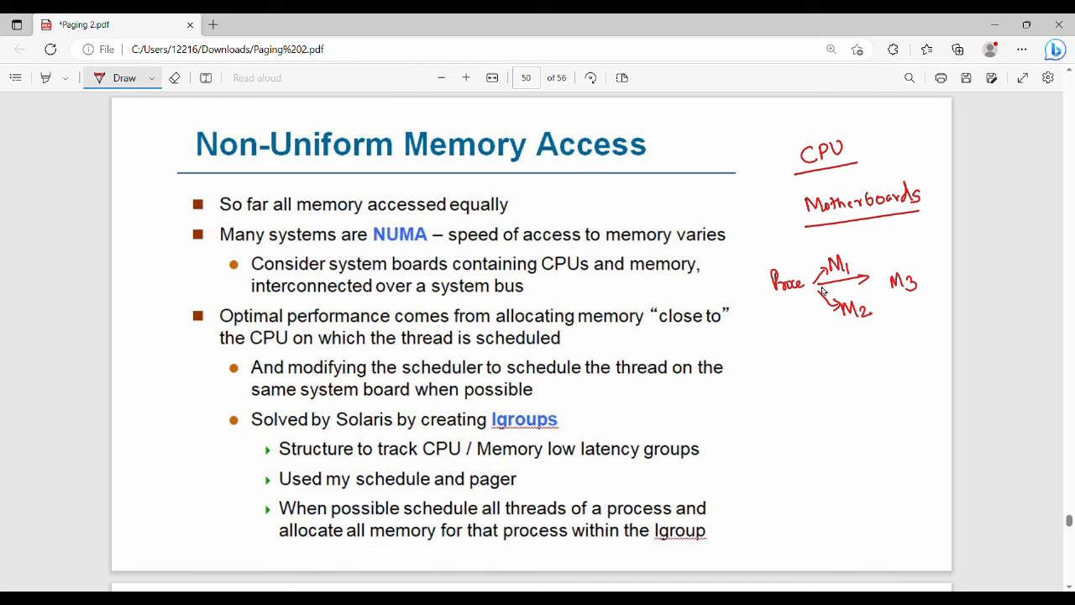
{"action": "left_click_drag", "start_coordinate": [772, 311], "coordinate": [807, 298]}
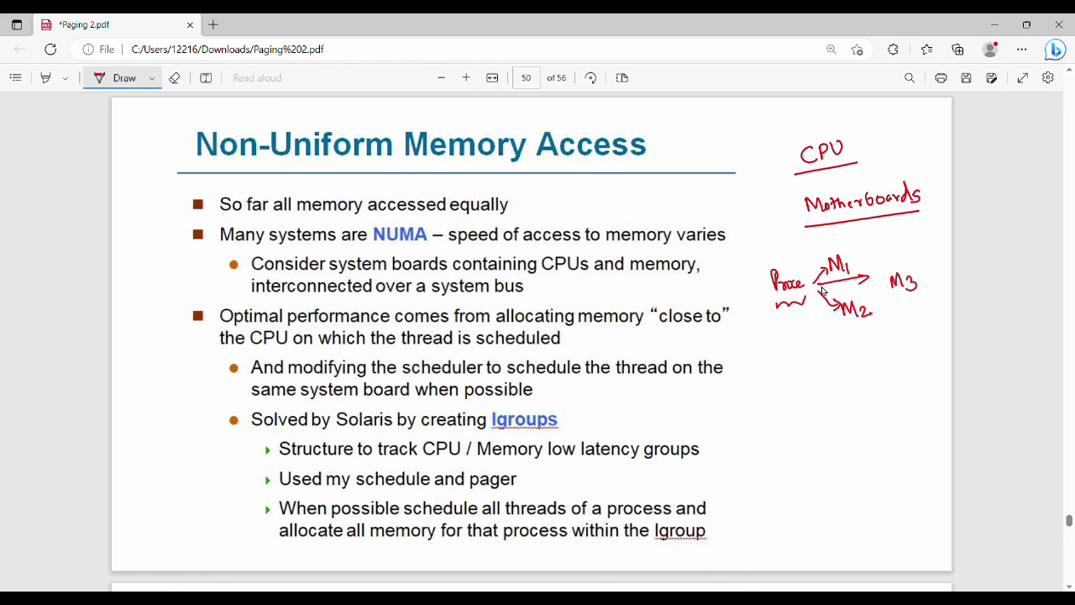
{"action": "mouse_move", "coordinate": [828, 290]}
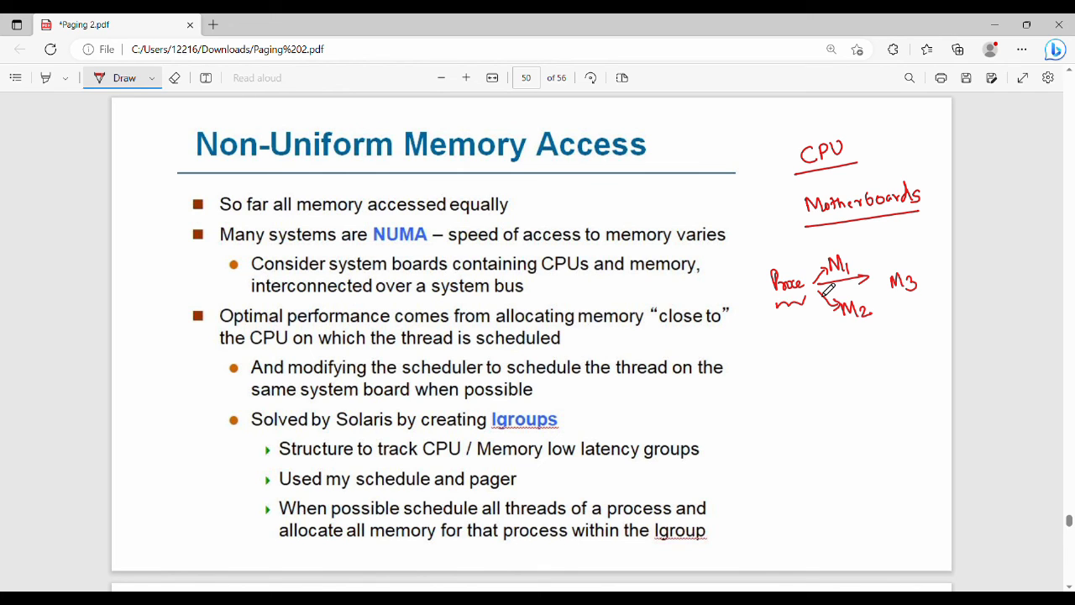
{"action": "mouse_move", "coordinate": [826, 290]}
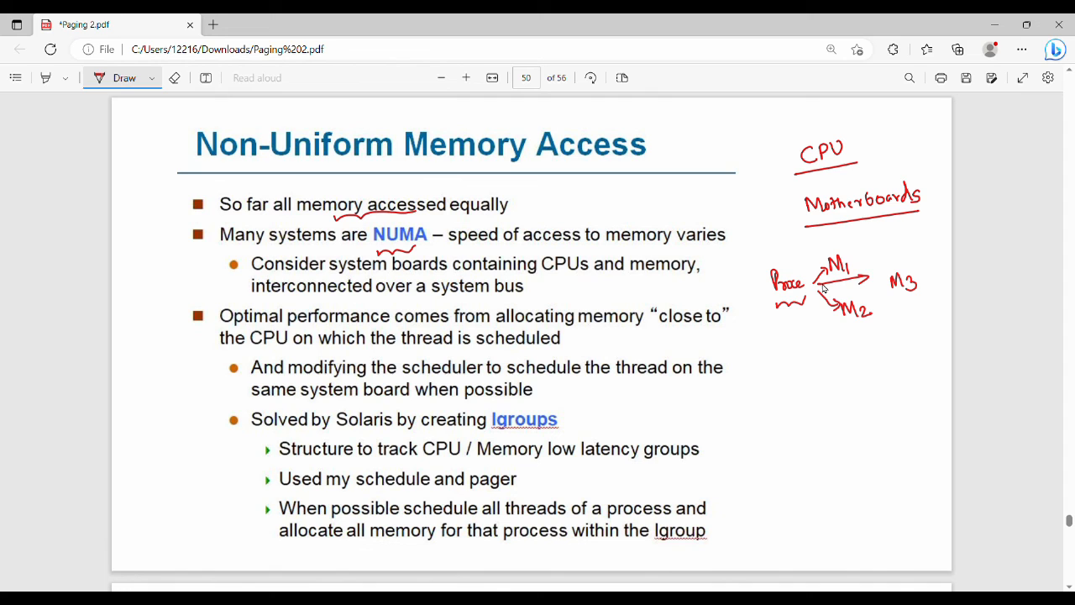
Underline 'of access', 'close to' and Solaris, circle the system boards bullet, tick lgroups
{"action": "left_click_drag", "start_coordinate": [504, 246], "coordinate": [538, 246]}
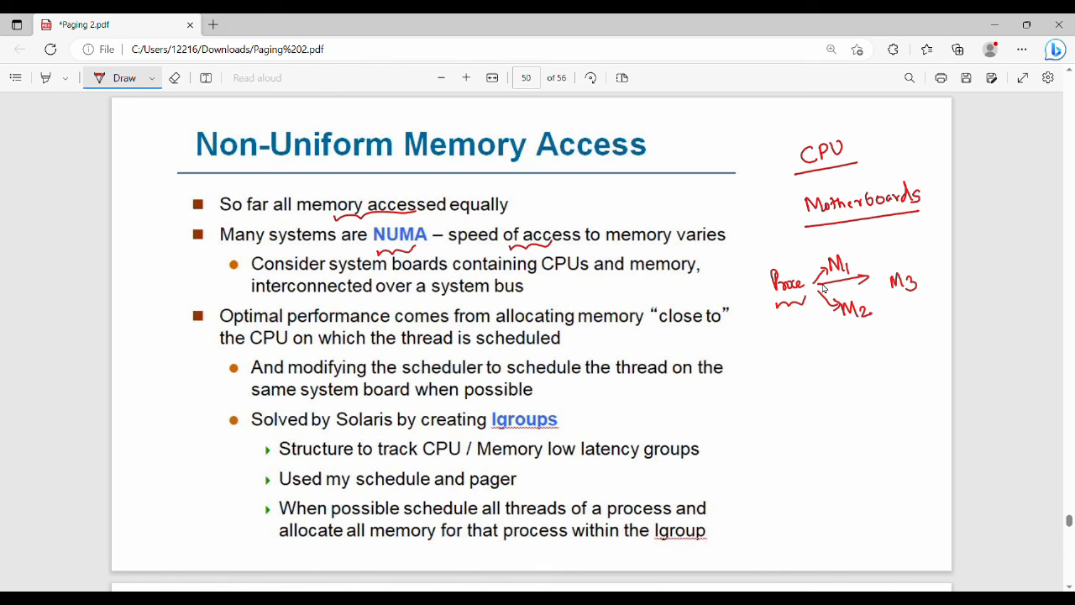
{"action": "left_click_drag", "start_coordinate": [214, 252], "coordinate": [239, 277]}
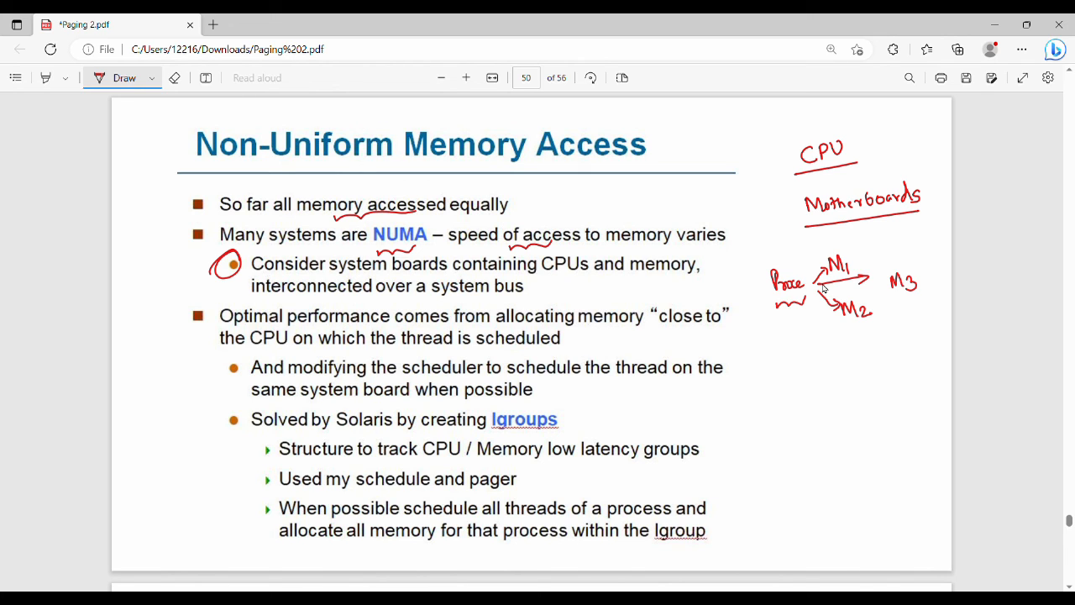
{"action": "left_click_drag", "start_coordinate": [660, 328], "coordinate": [722, 327]}
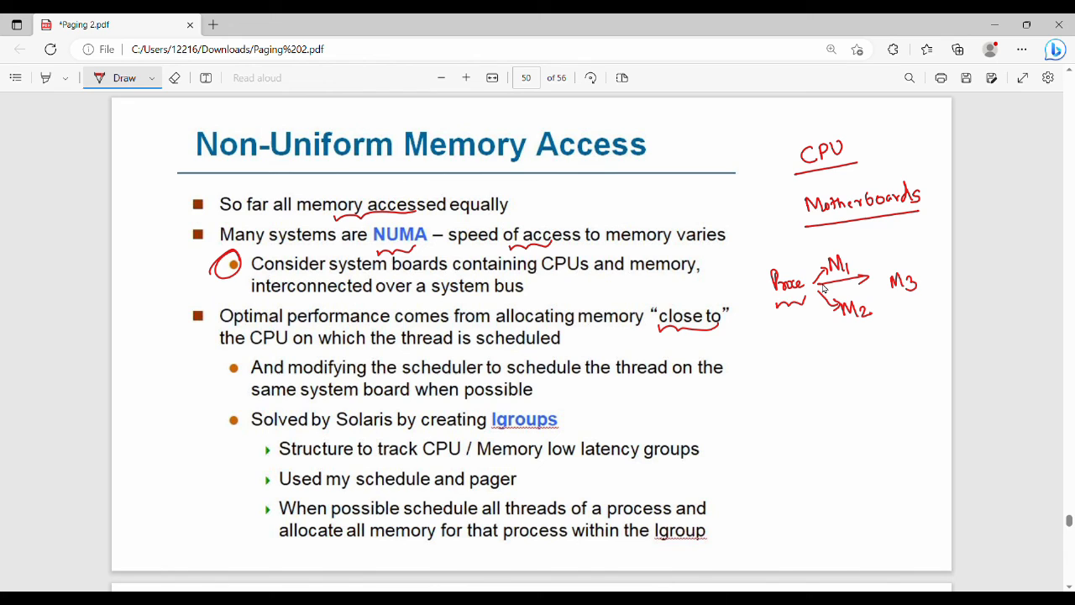
{"action": "left_click_drag", "start_coordinate": [336, 437], "coordinate": [394, 435]}
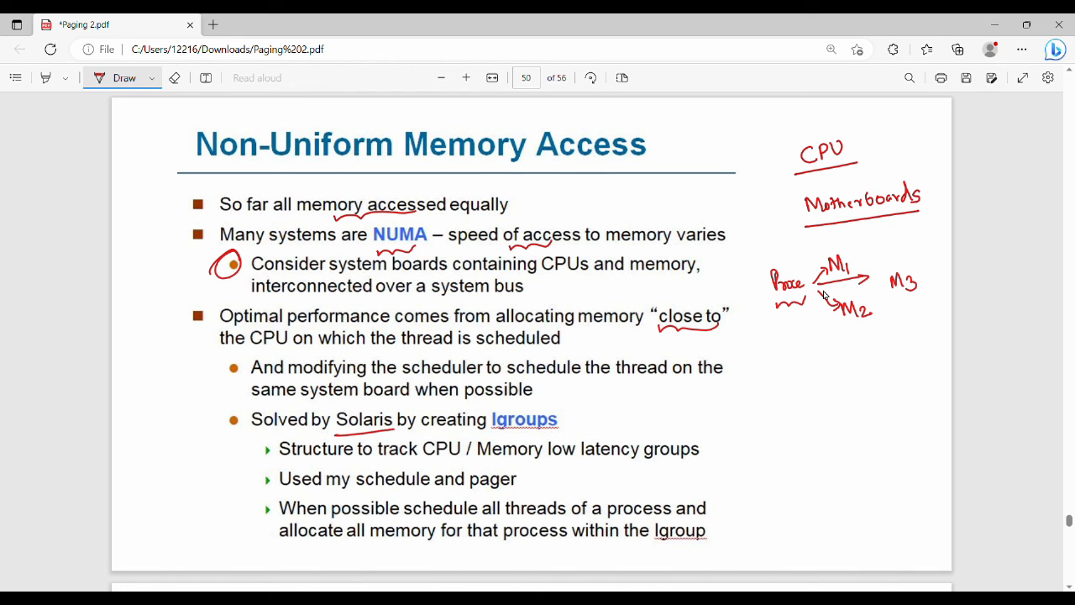
{"action": "left_click_drag", "start_coordinate": [563, 424], "coordinate": [578, 411]}
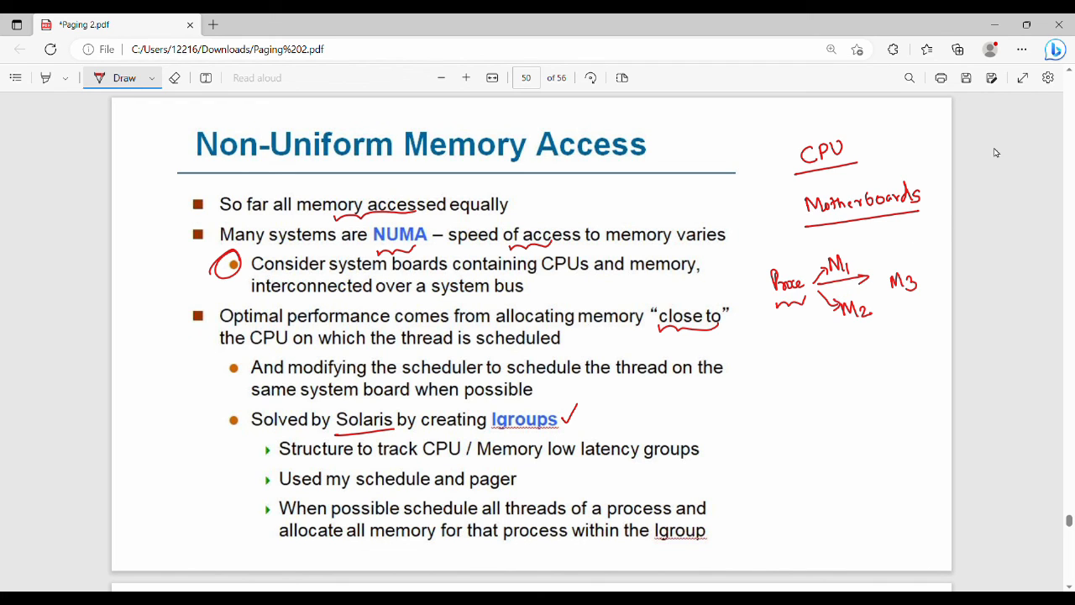
{"action": "mouse_move", "coordinate": [1007, 98]}
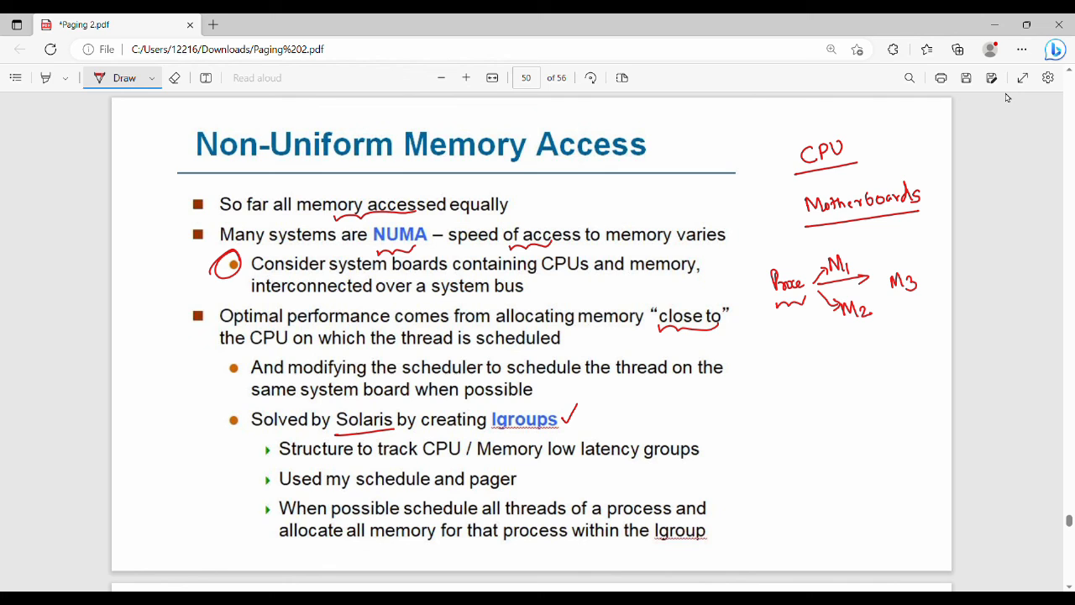